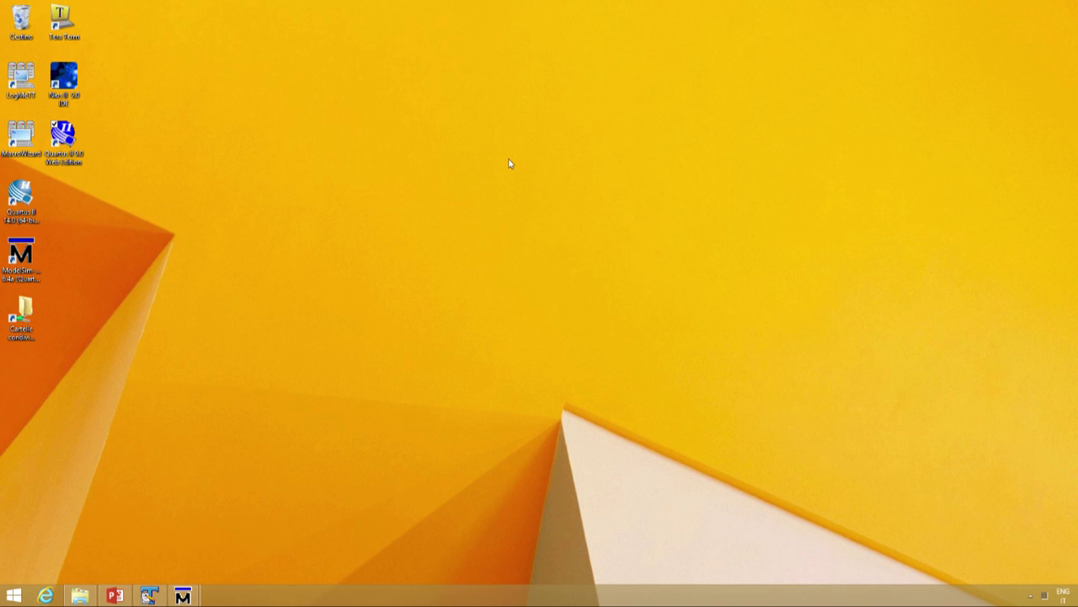
Step: Launch Quartus II from the desktop and bring up the File menu commands
double_click(64, 133)
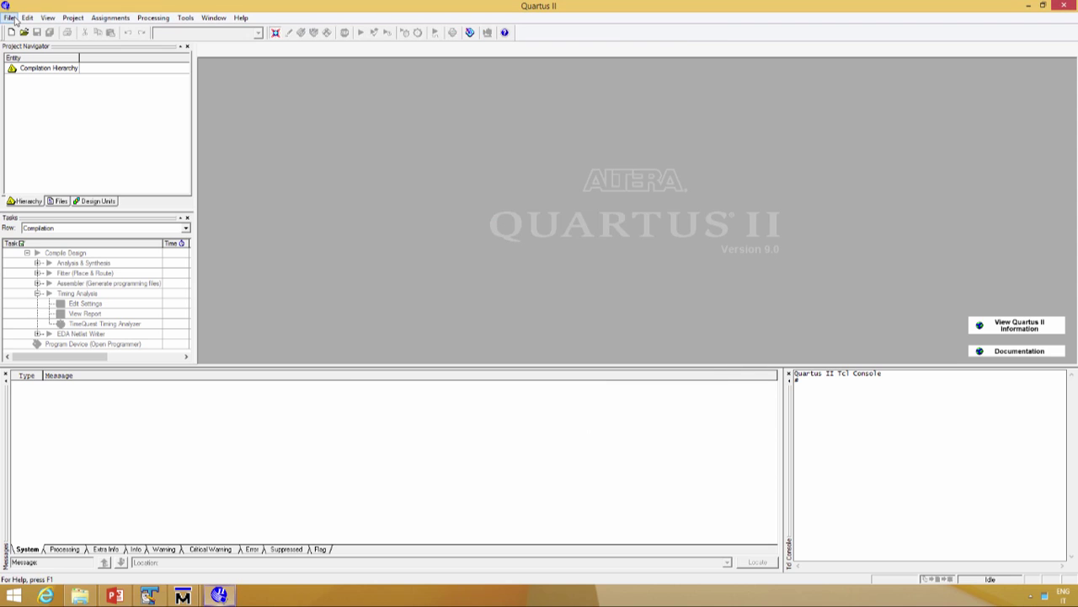
left_click(10, 15)
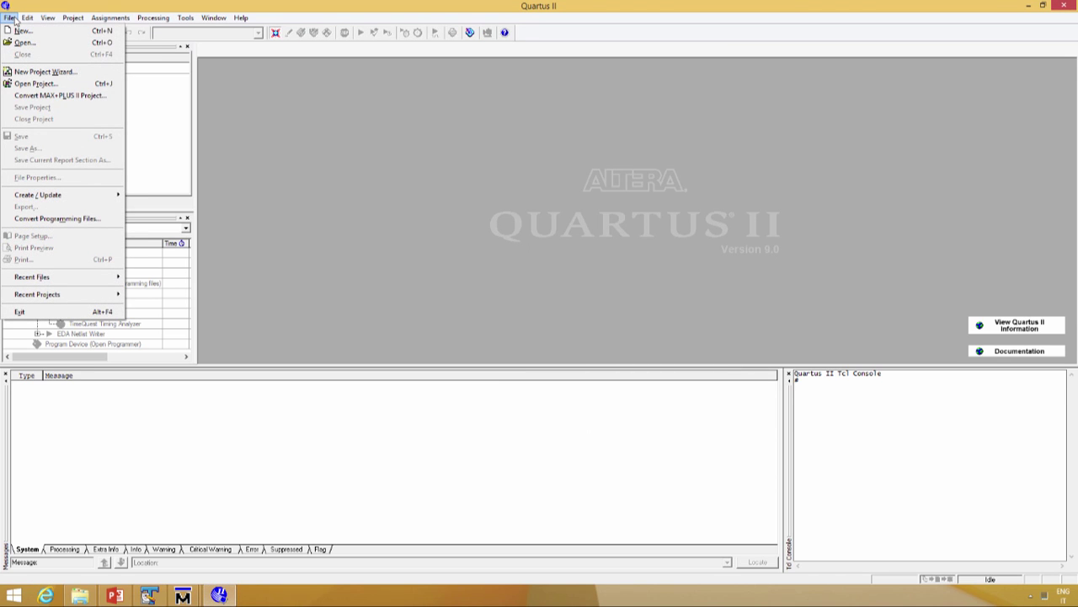
mouse_move(53, 71)
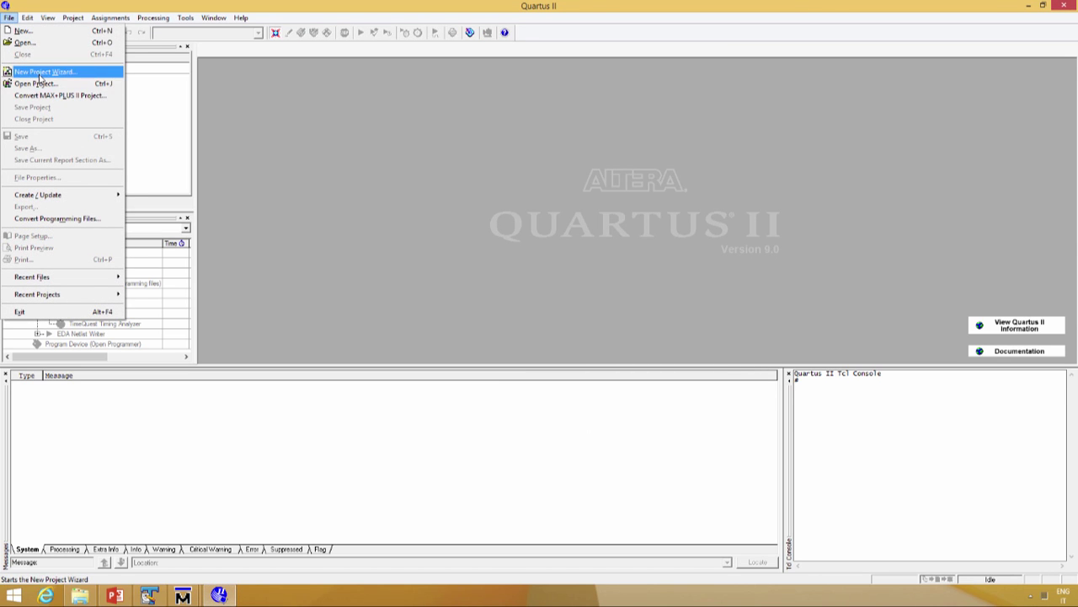
Step: Start the New Project Wizard with P:\labs\lab2\layout as the working directory
left_click(47, 62)
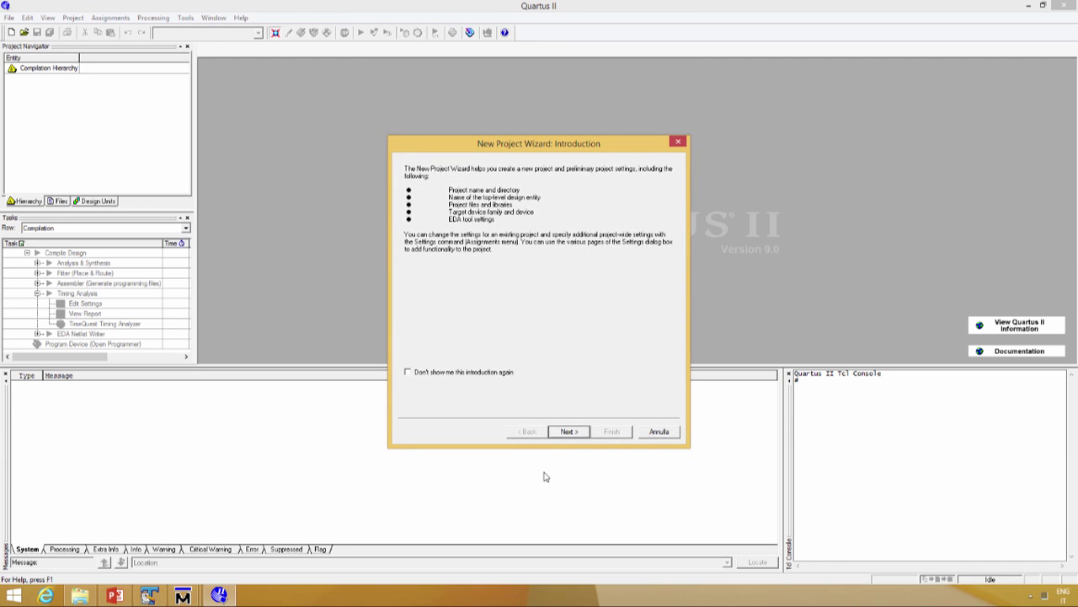
left_click(570, 432)
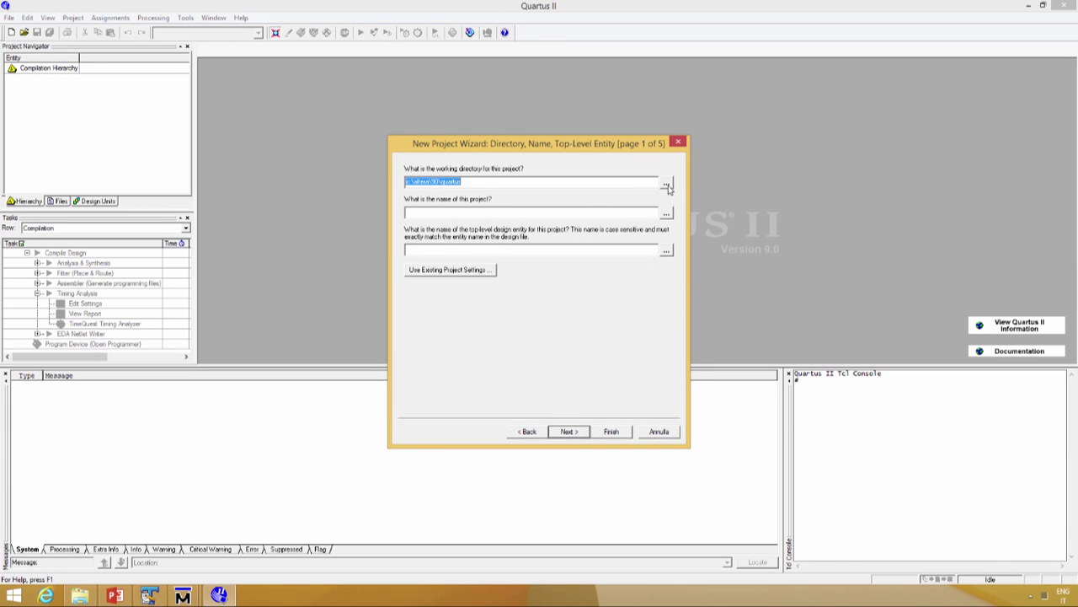
left_click(667, 182)
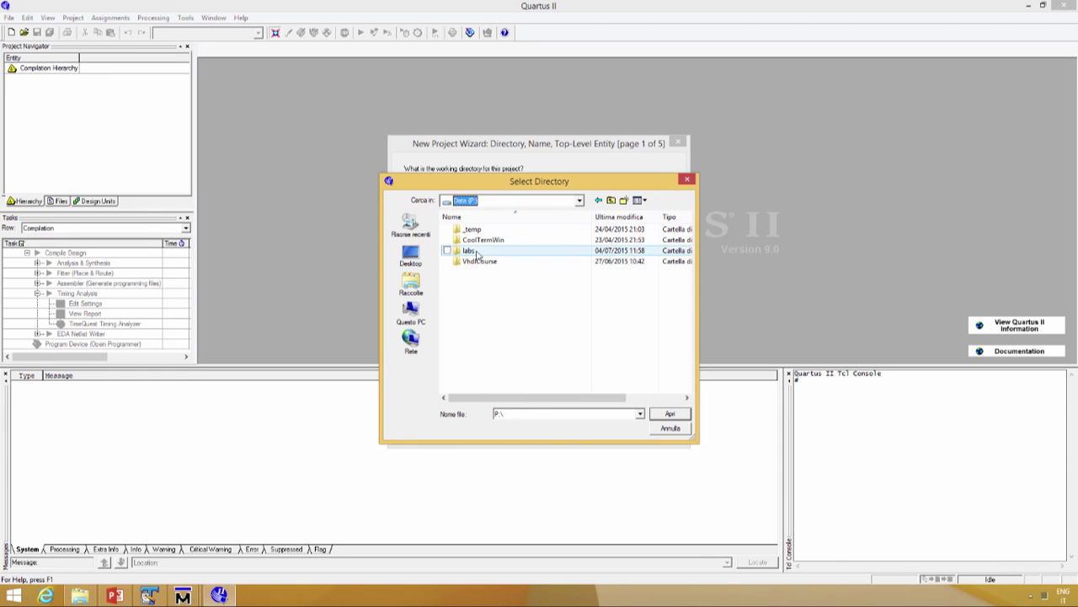
double_click(475, 249)
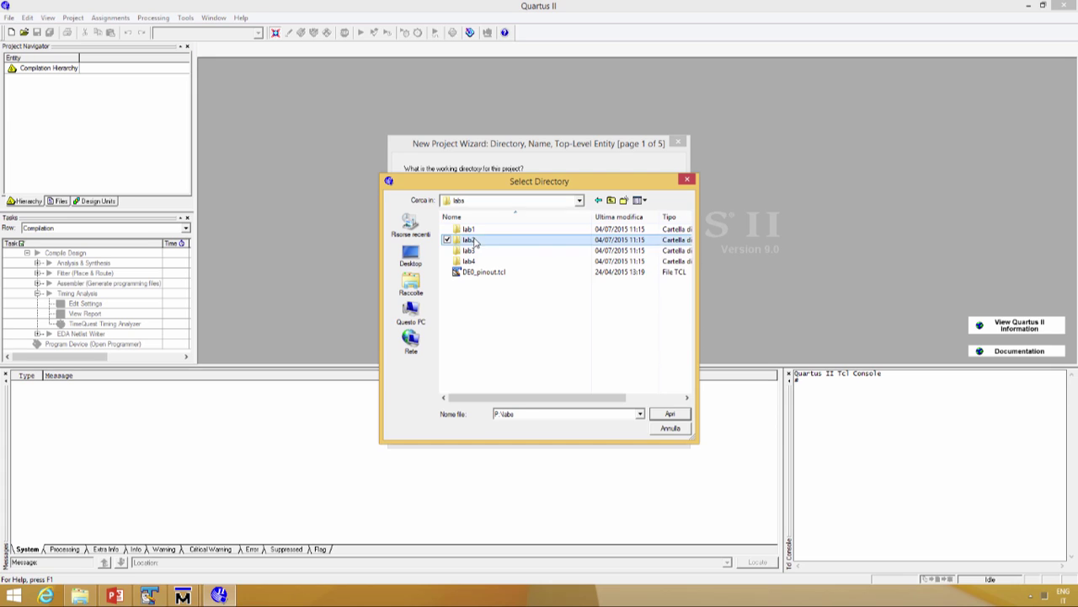
double_click(468, 240)
type("lay")
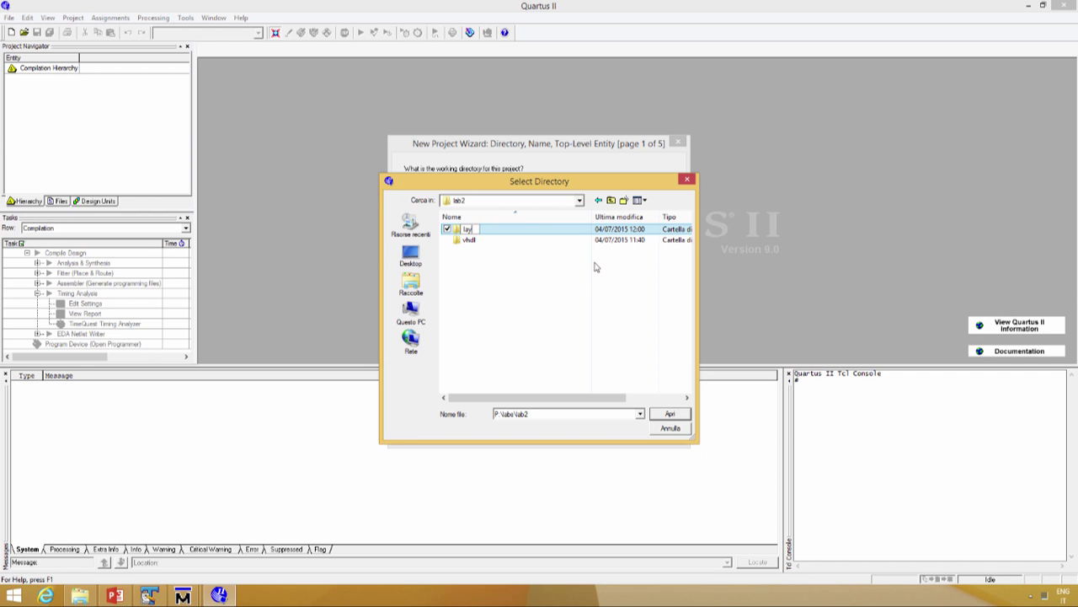
double_click(470, 229)
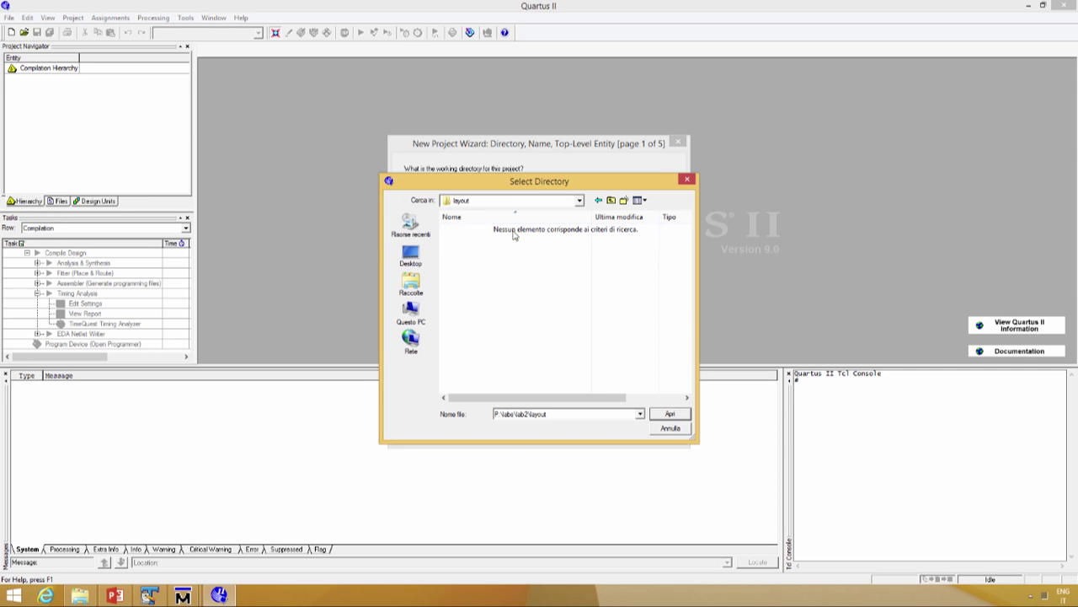
left_click(671, 414)
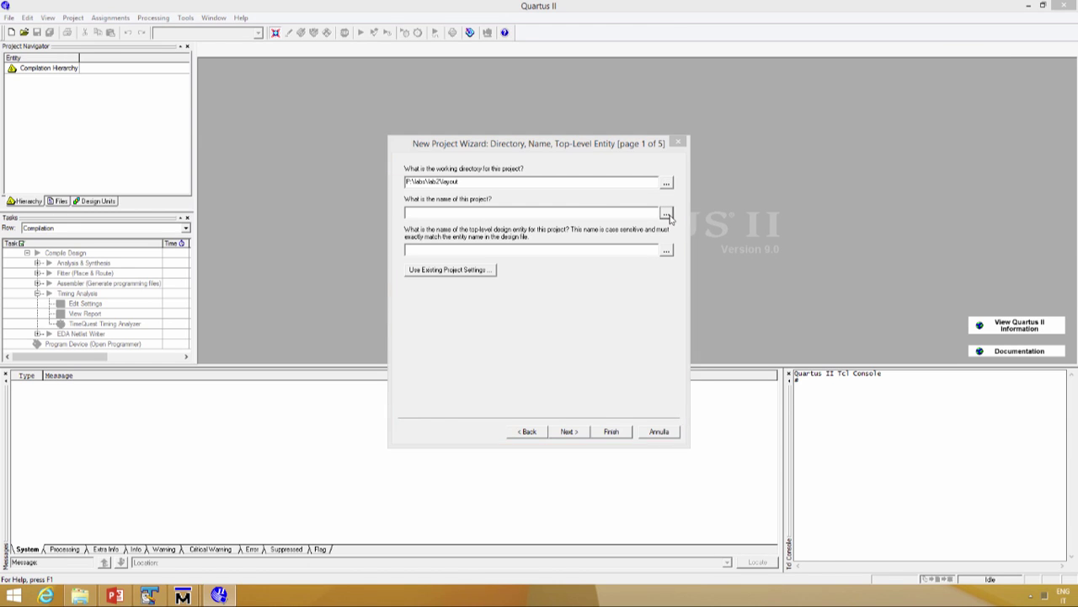
Step: Name the project de0_fpga after the de0_fpga.vhd file in the vhdl folder
left_click(667, 213)
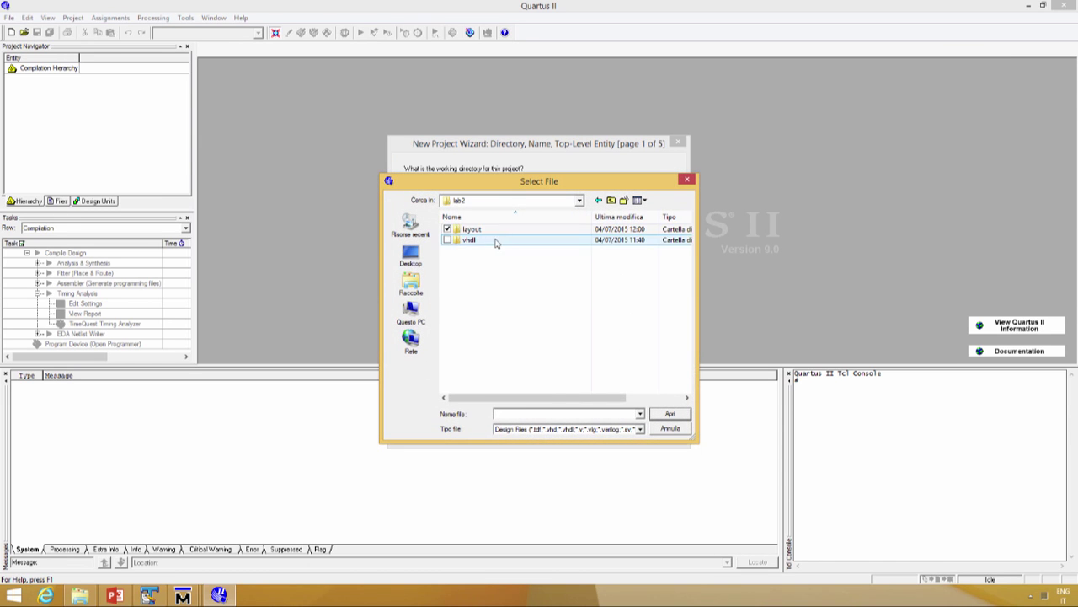
double_click(470, 243)
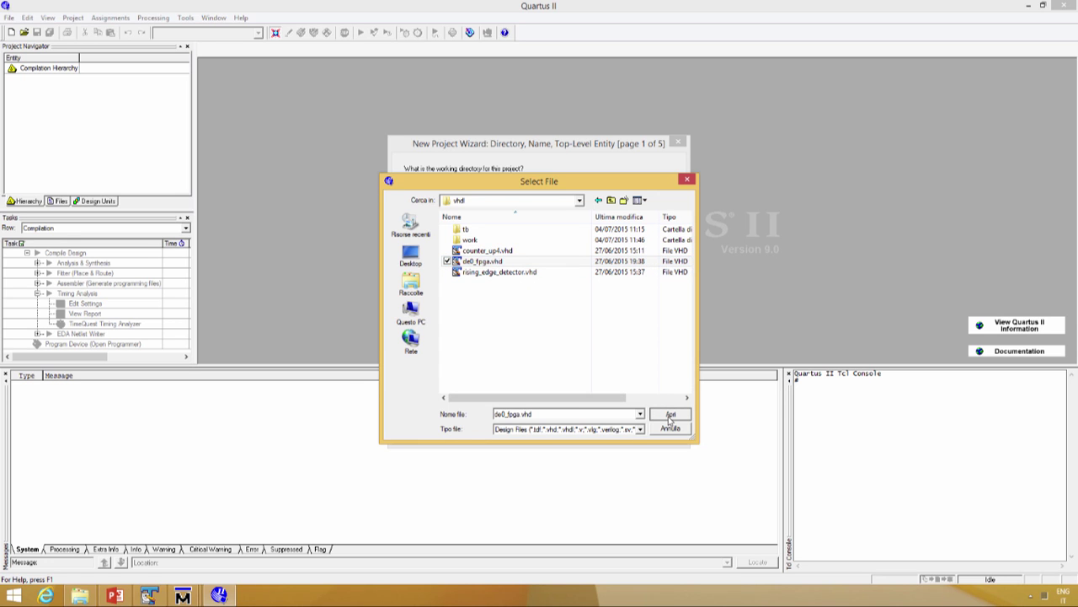
left_click(671, 412)
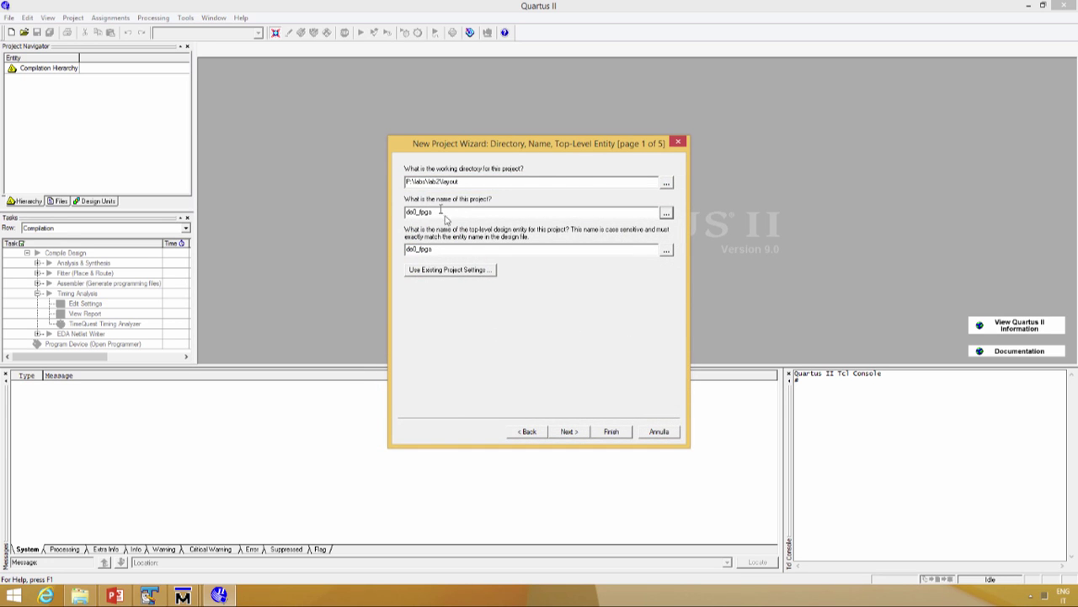
Step: Add the three .vhd design files from the vhdl folder to the project
left_click(569, 432)
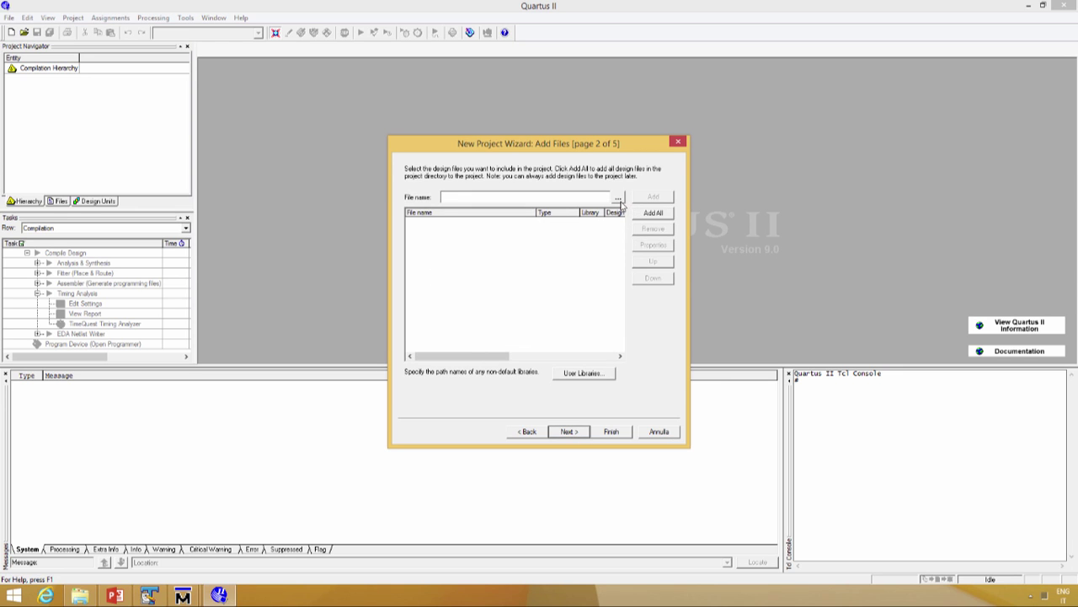
left_click(620, 197)
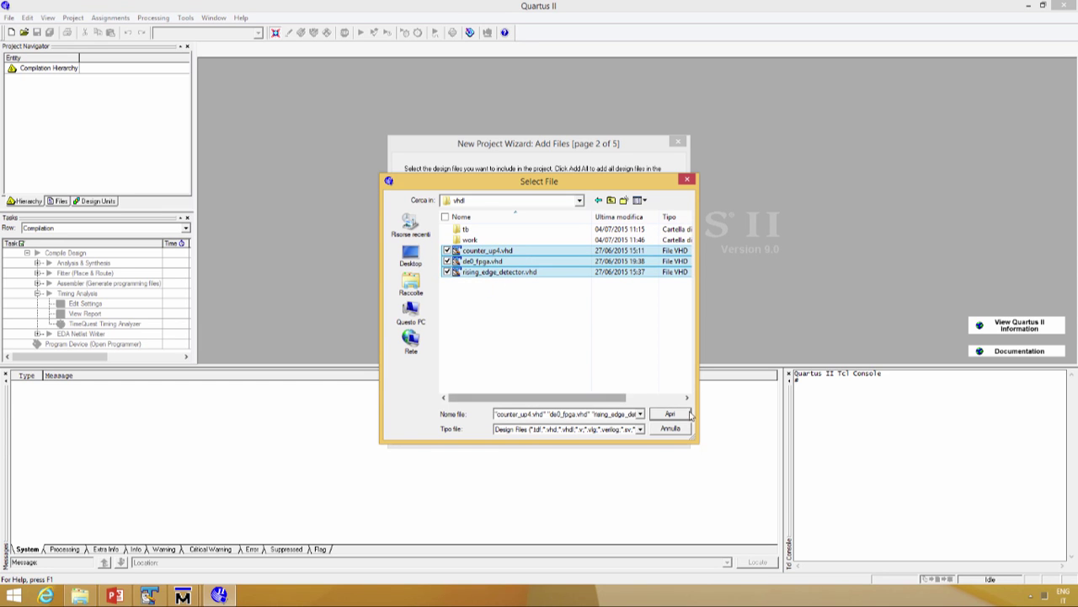
left_click(669, 413)
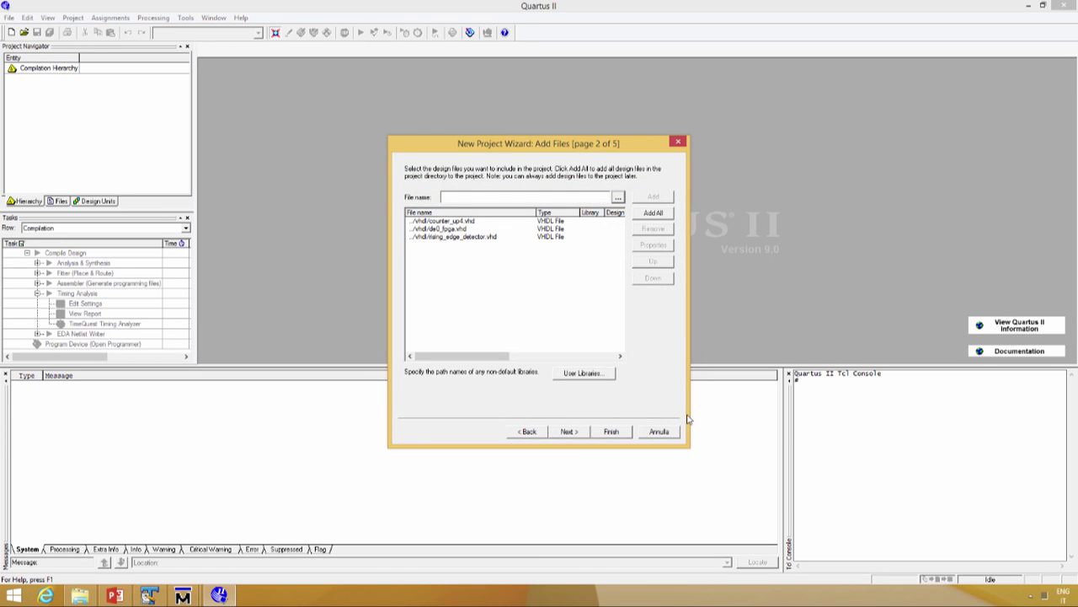
Step: Target Cyclone III device EP3C16F484C6, skip EDA tools and reach the wizard summary
left_click(570, 432)
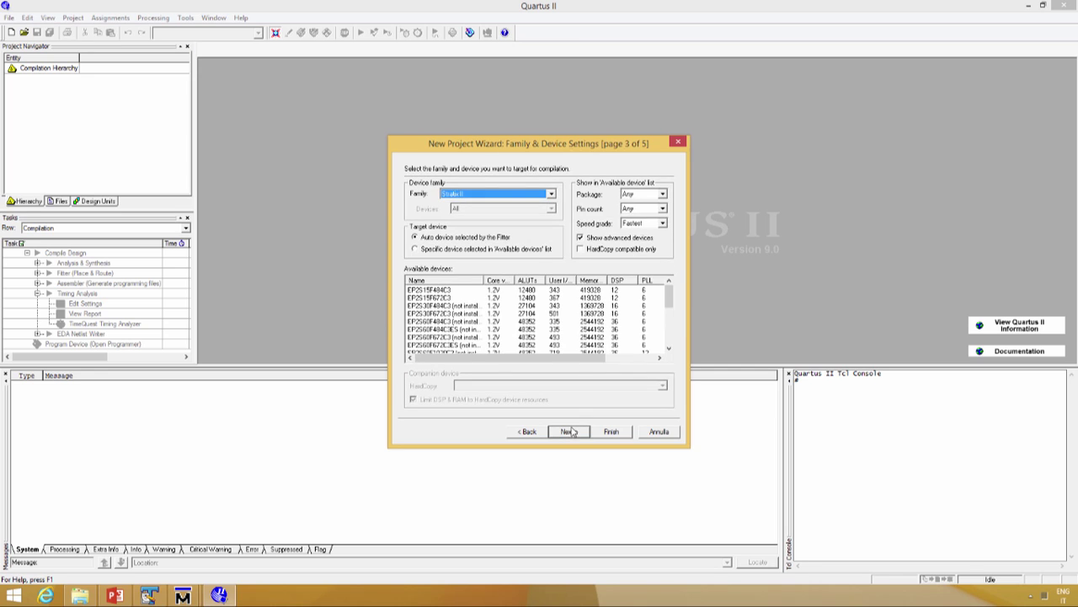
mouse_move(522, 209)
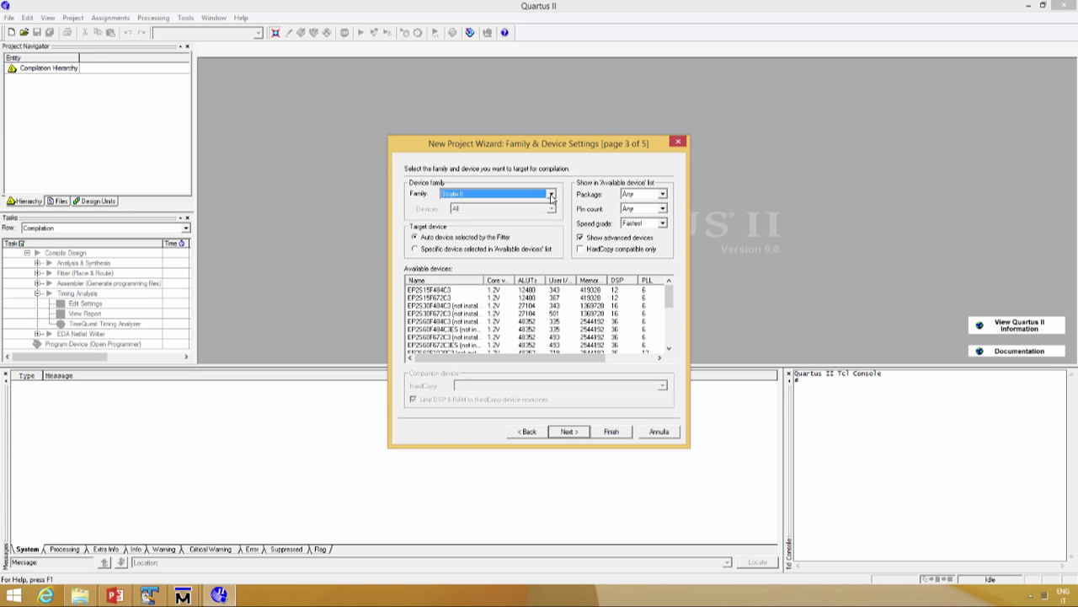
left_click(553, 194)
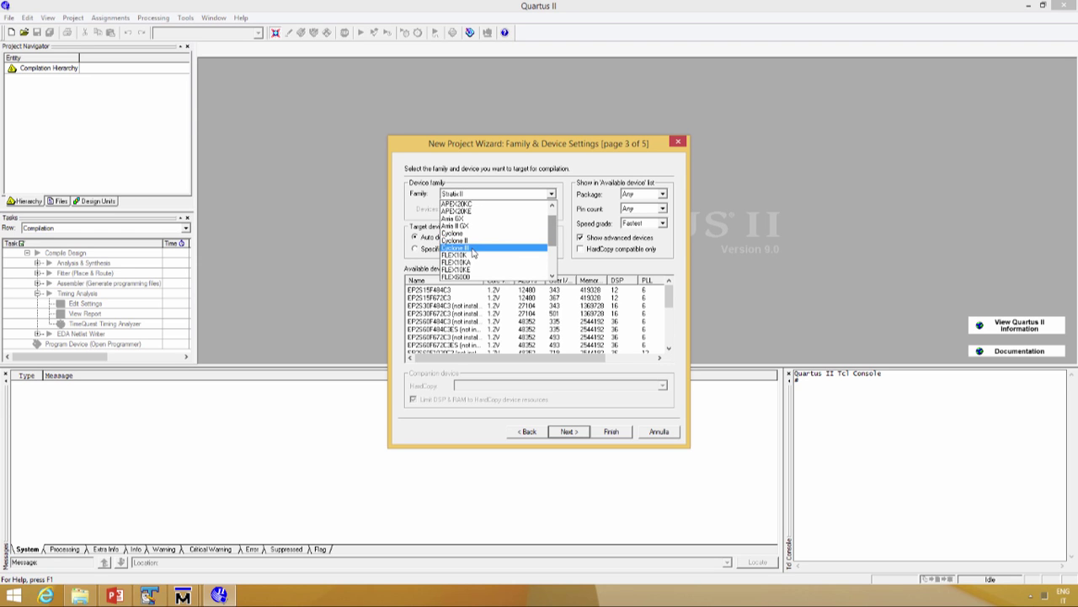
left_click(465, 248)
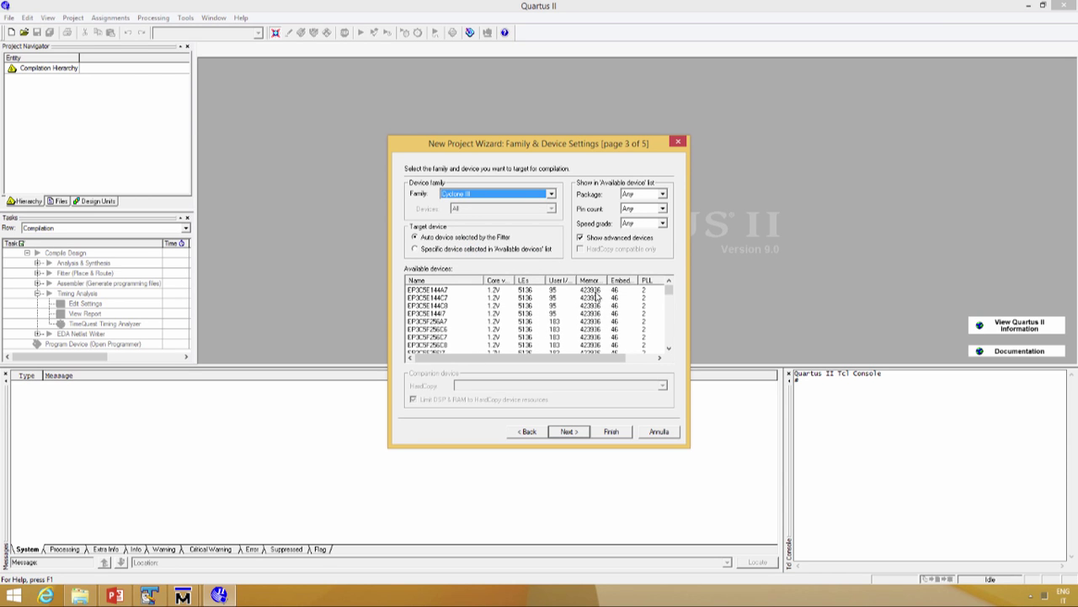
scroll("down", 3)
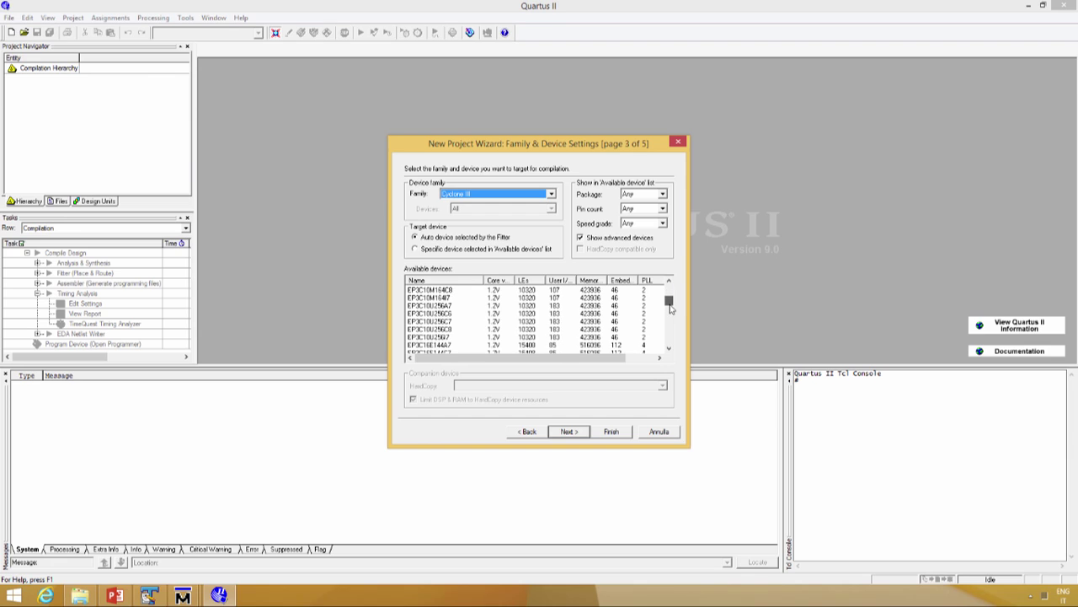
scroll("down", 3)
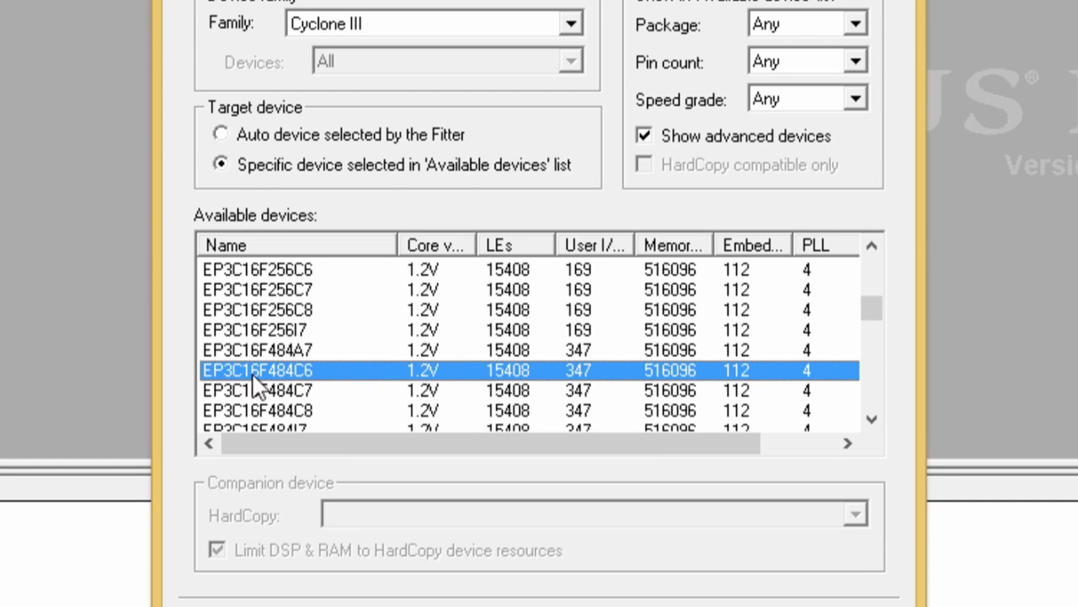
mouse_move(269, 397)
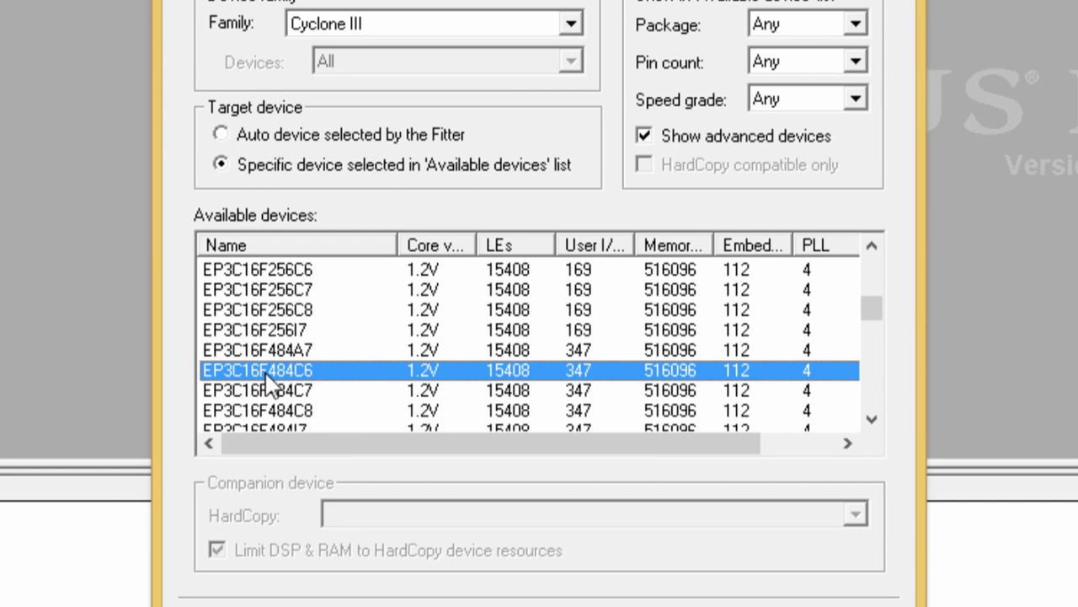
mouse_move(304, 404)
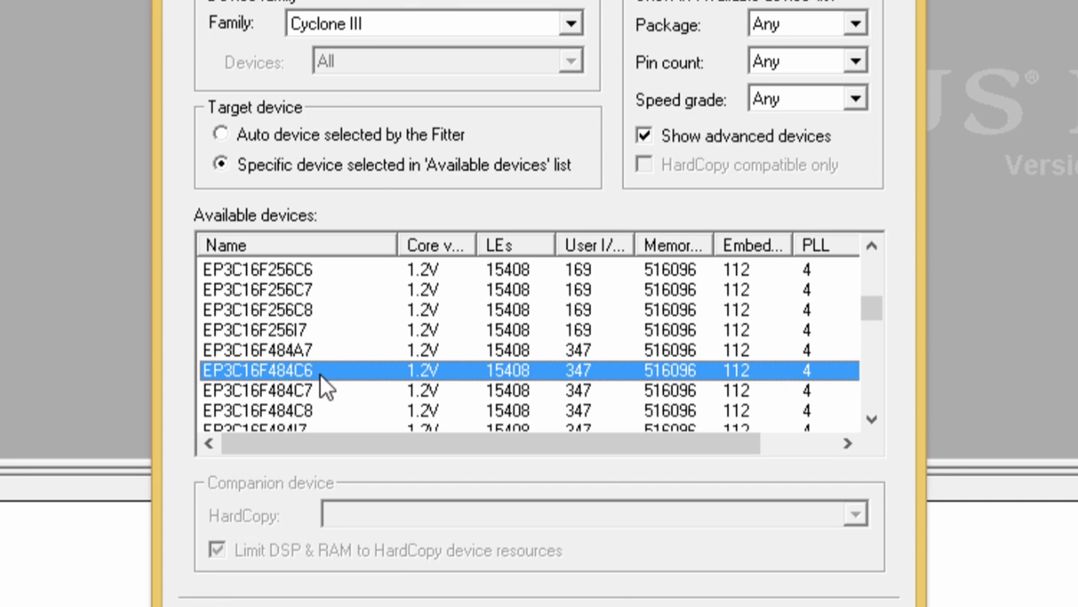
mouse_move(337, 396)
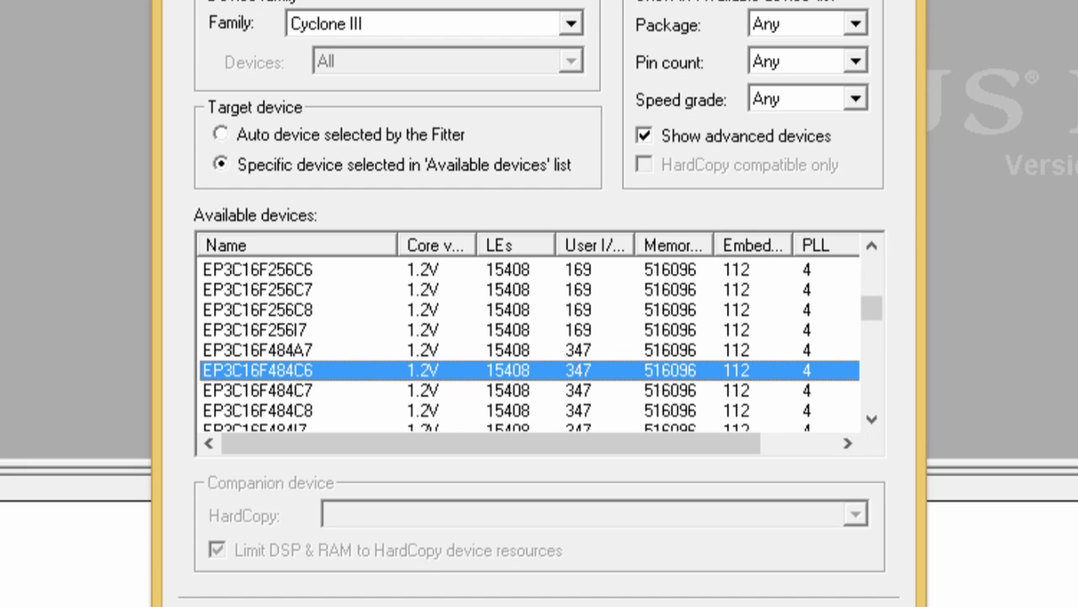
left_click(570, 431)
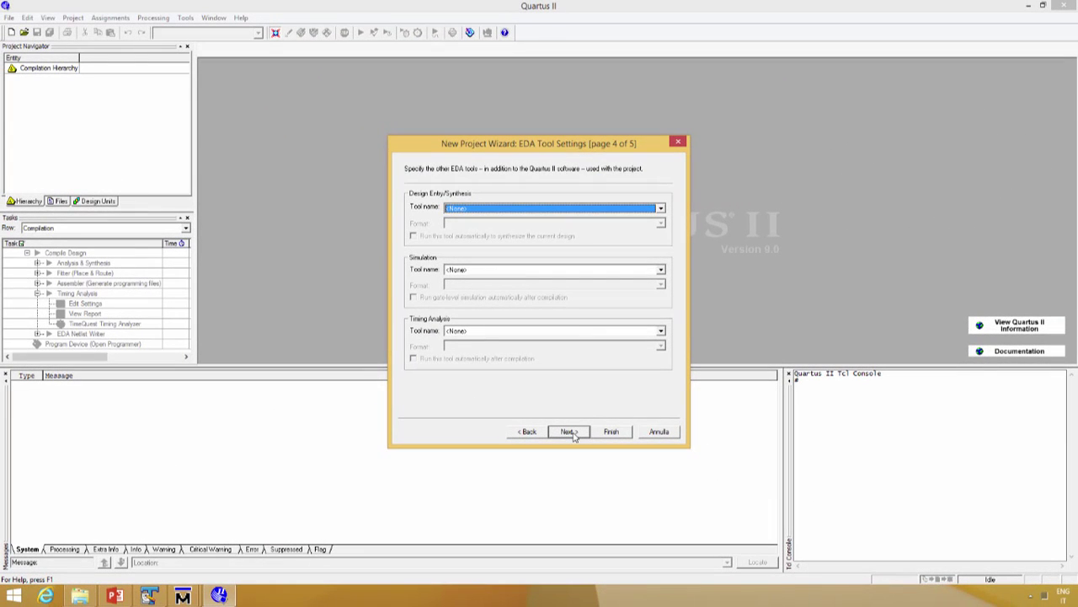
left_click(570, 431)
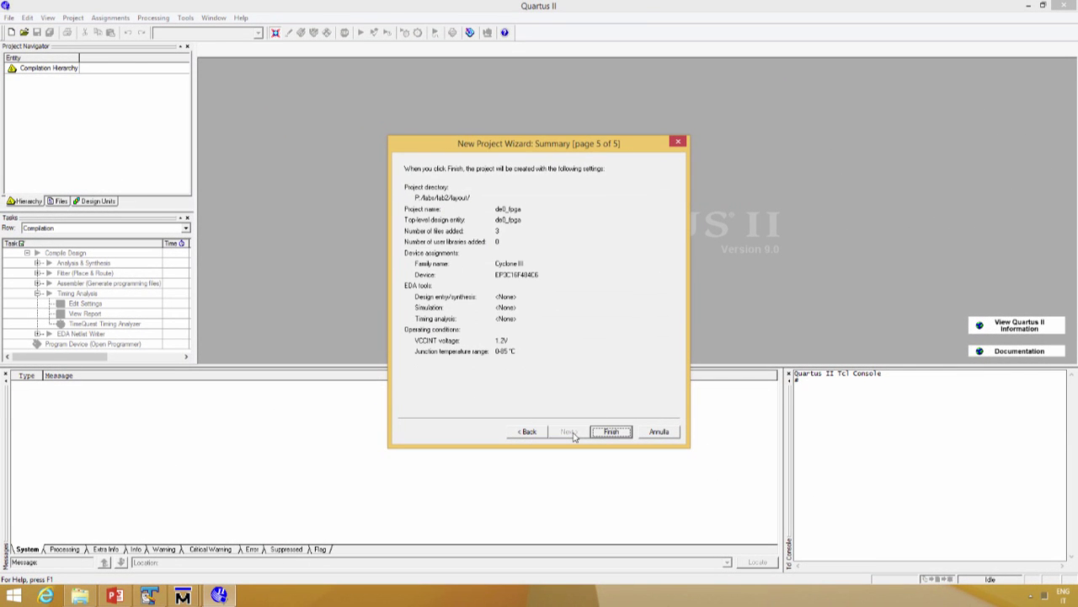
Step: Create the de0_fpga project, run a full compilation and acknowledge its success
left_click(610, 432)
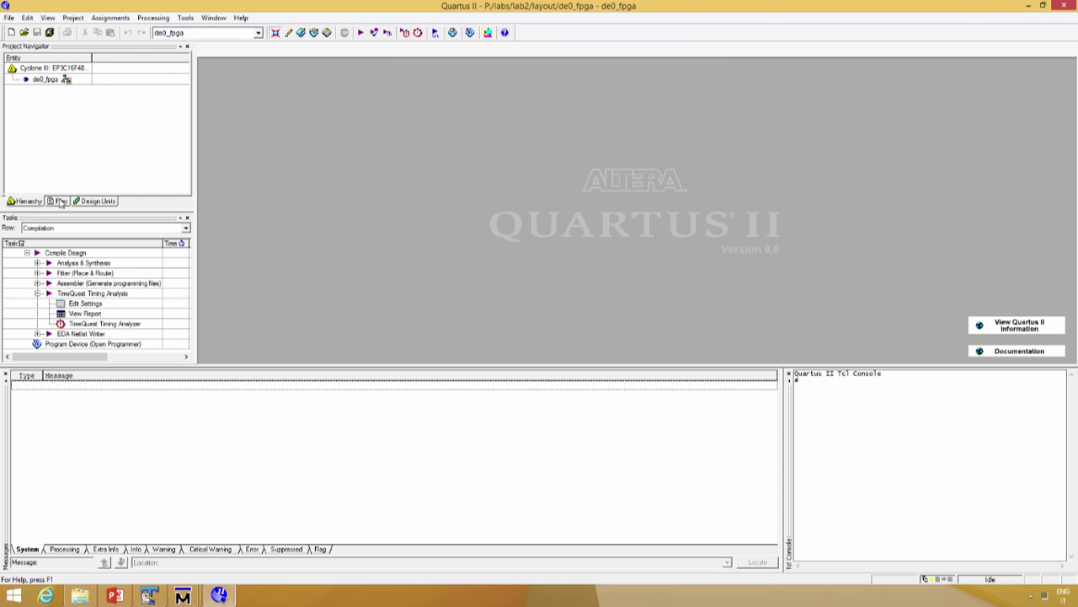
left_click(59, 201)
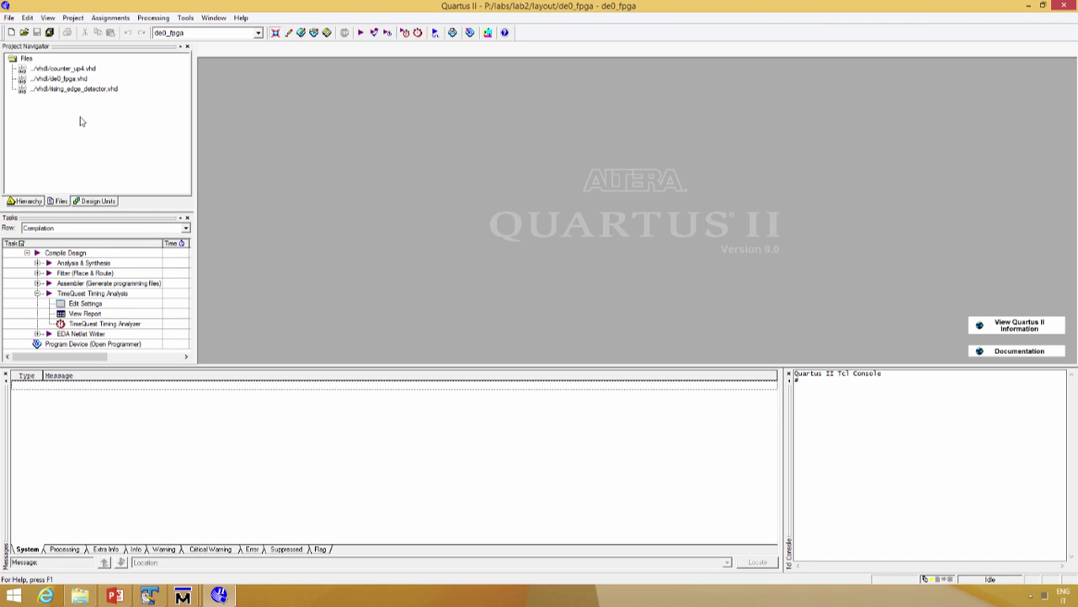
mouse_move(81, 235)
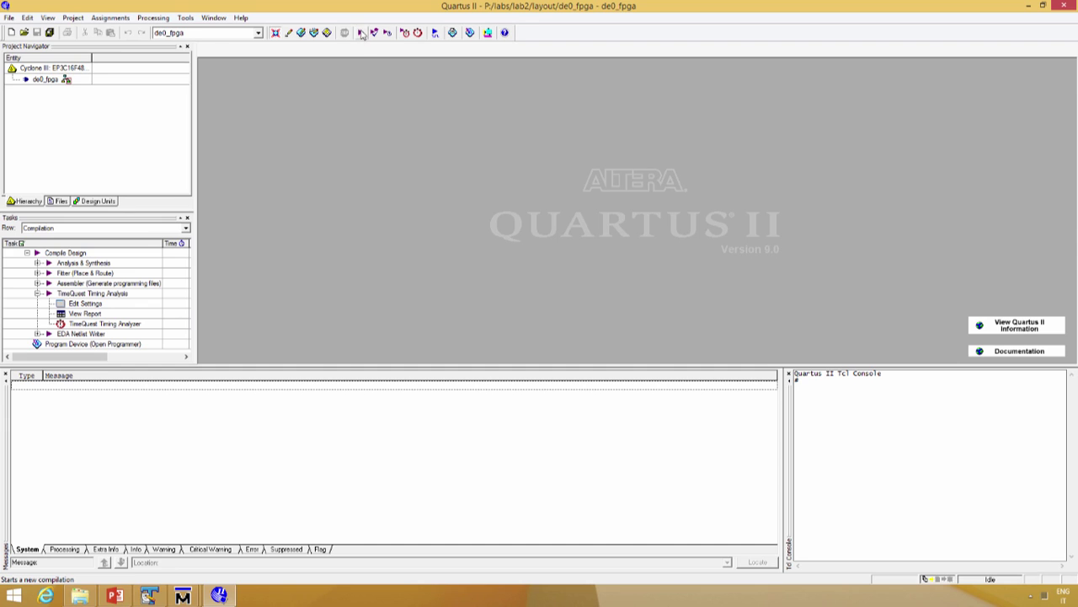
mouse_move(358, 34)
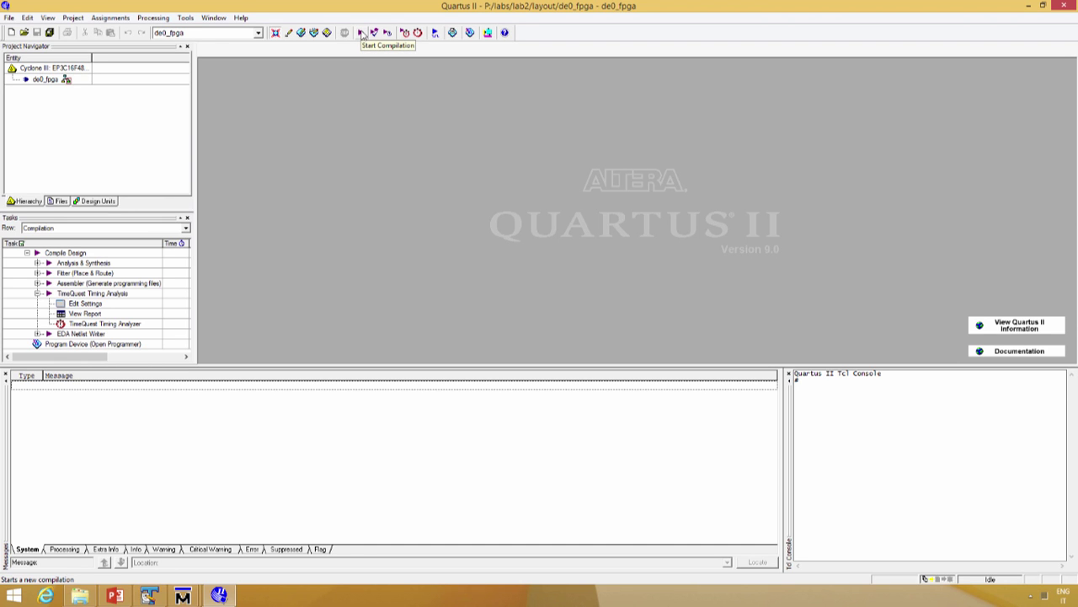
left_click(357, 30)
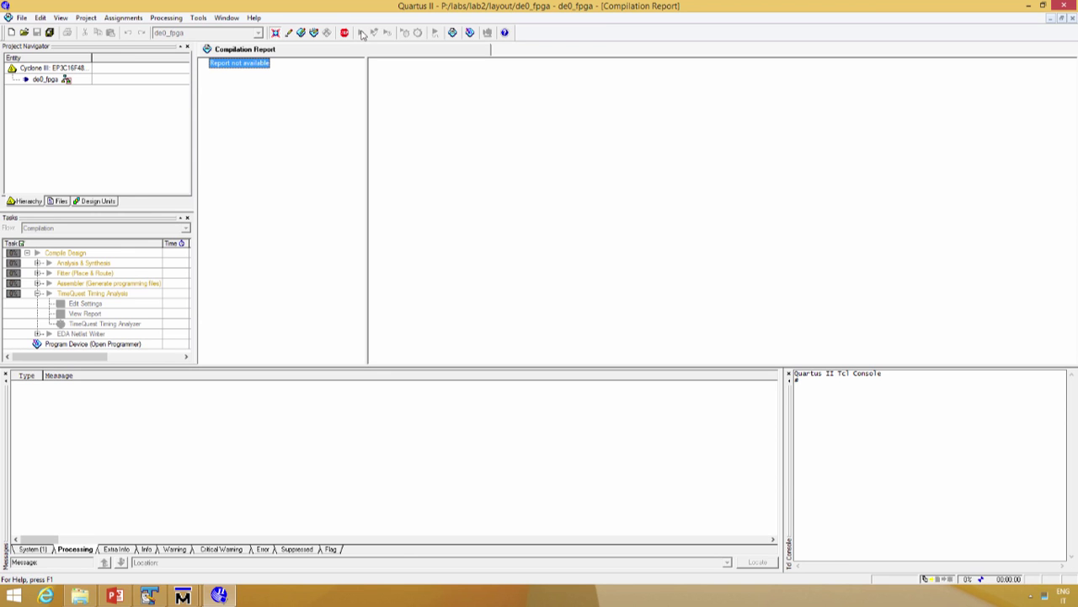
left_click(360, 34)
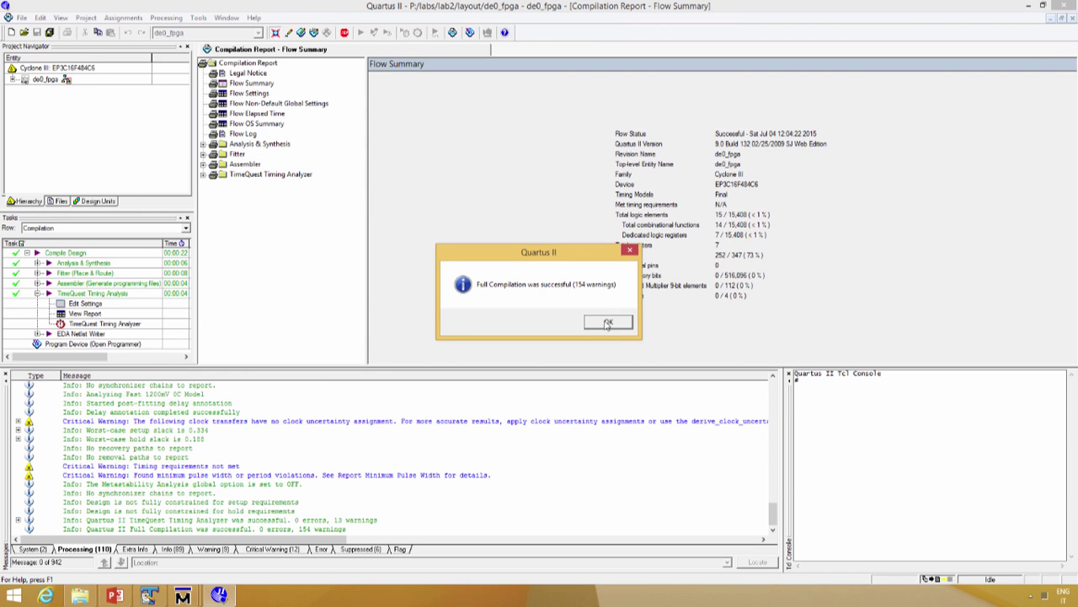
left_click(608, 320)
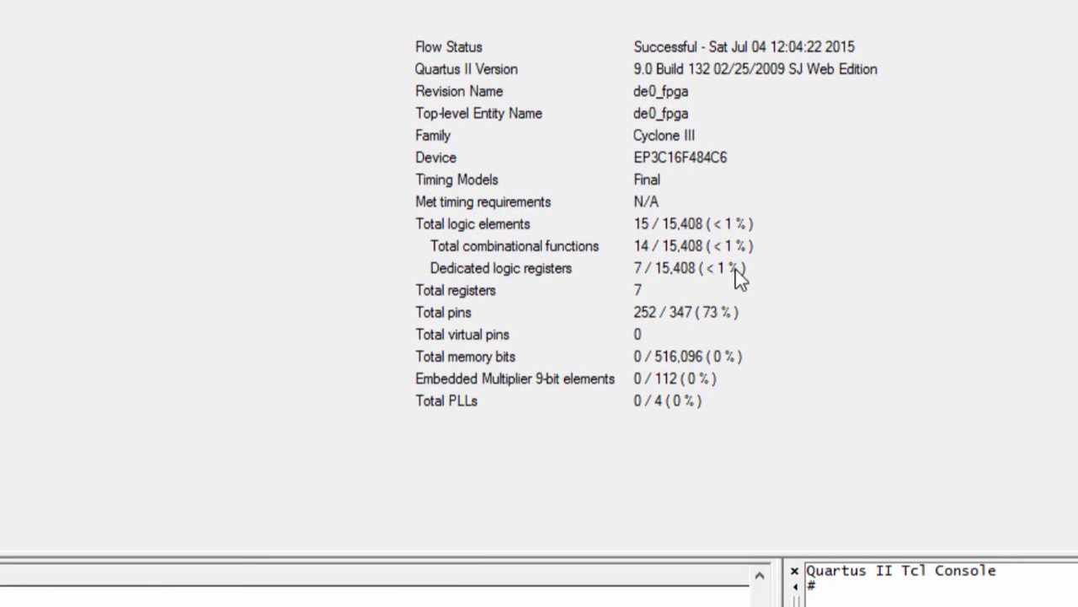
mouse_move(697, 283)
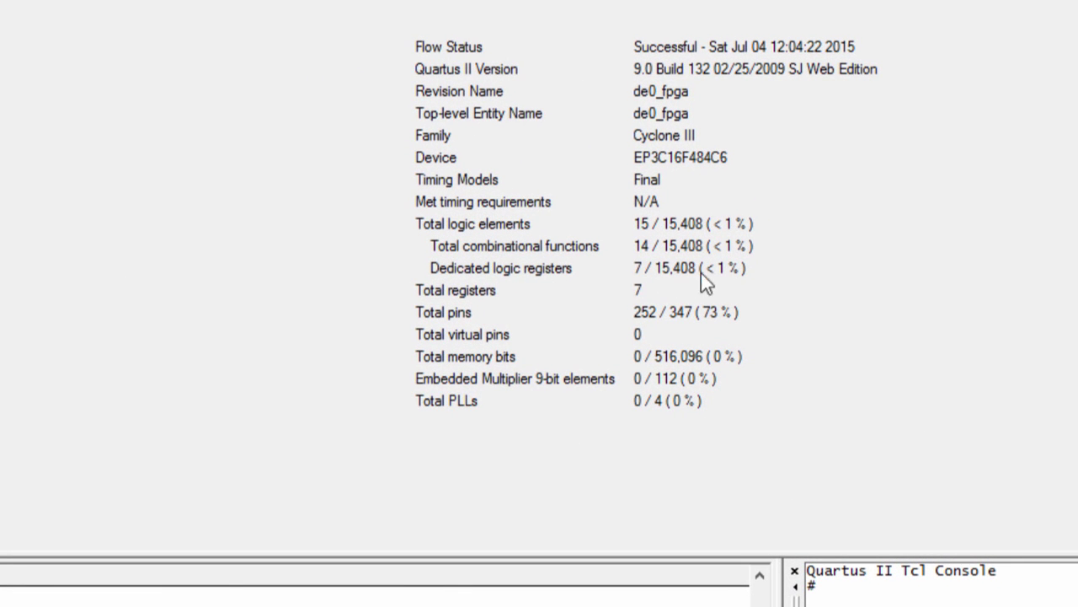
mouse_move(654, 297)
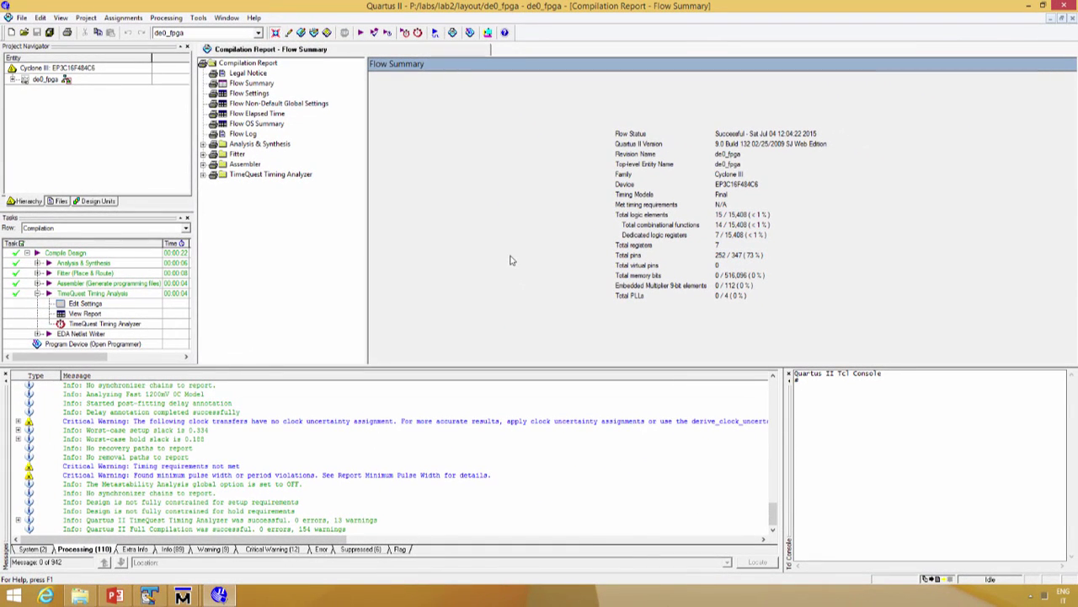
mouse_move(364, 246)
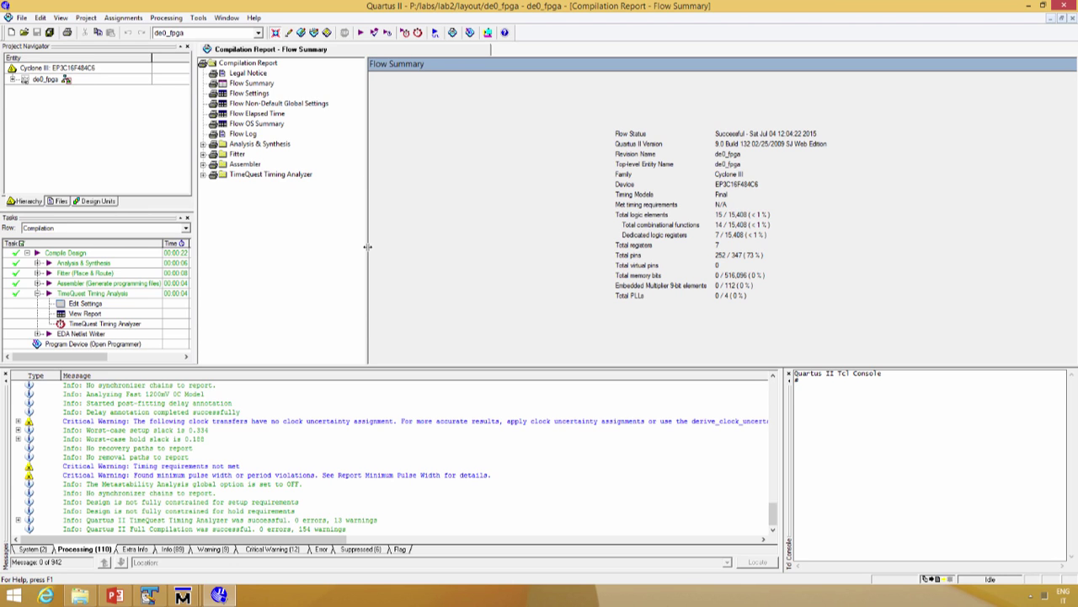
mouse_move(374, 249)
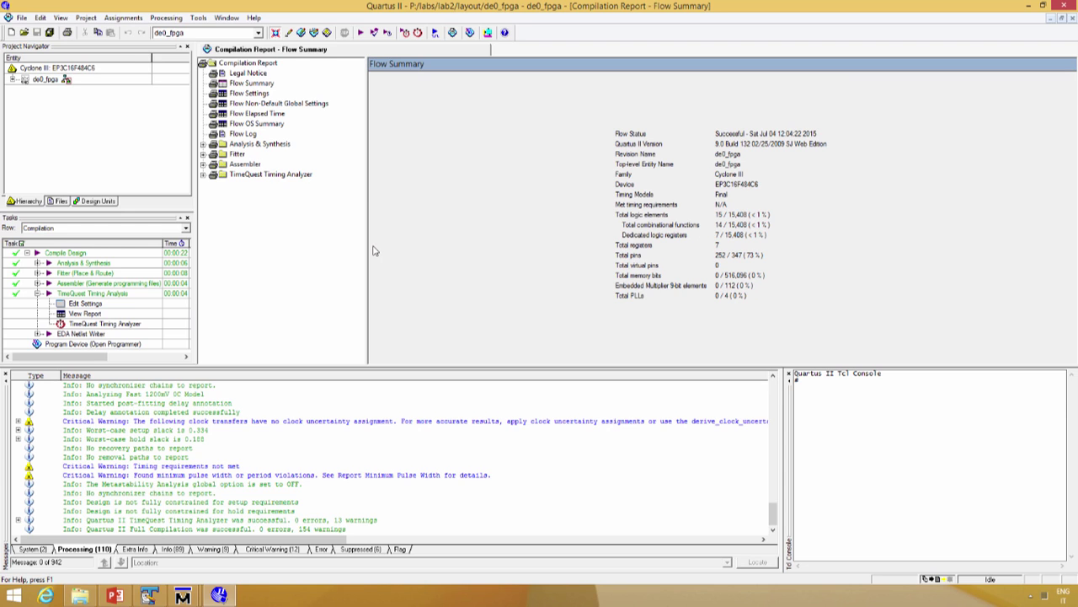
Step: Show the Pin Planner with the first pad group expanded and its Location cell selected
left_click(123, 17)
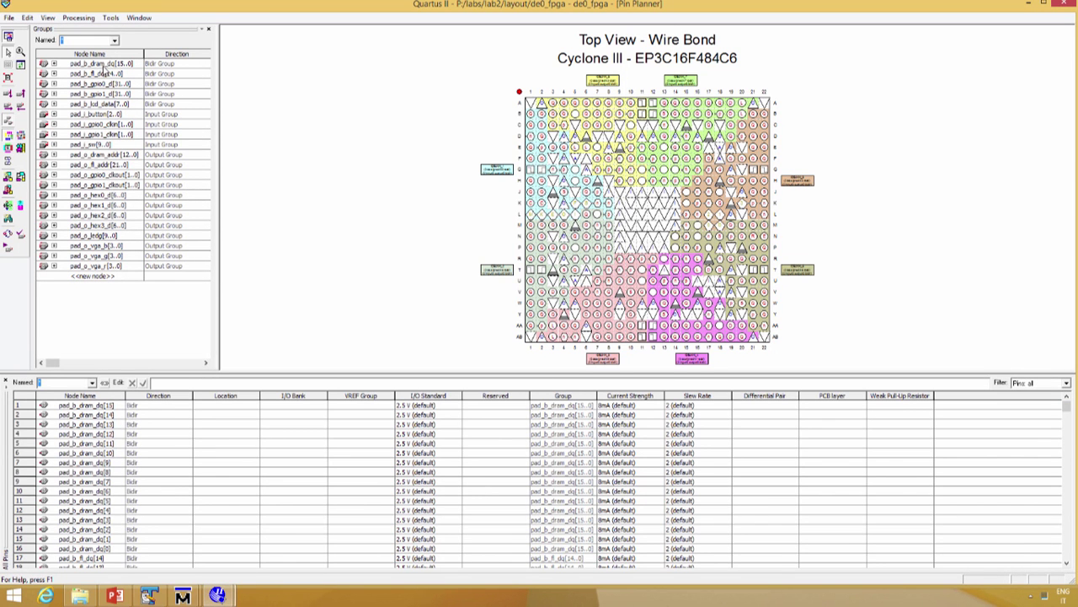
left_click(54, 61)
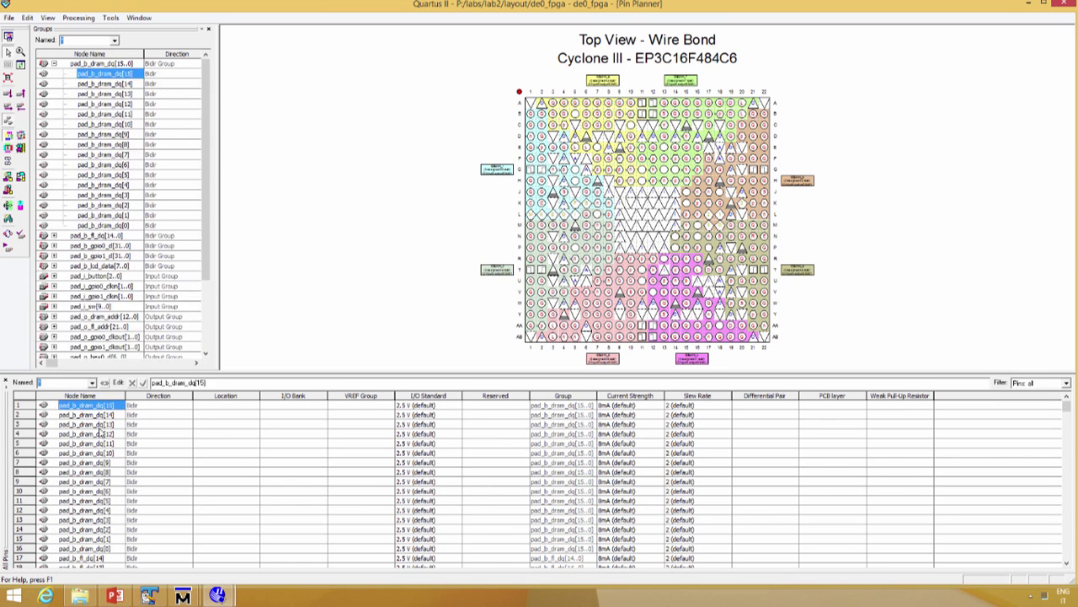
mouse_move(771, 451)
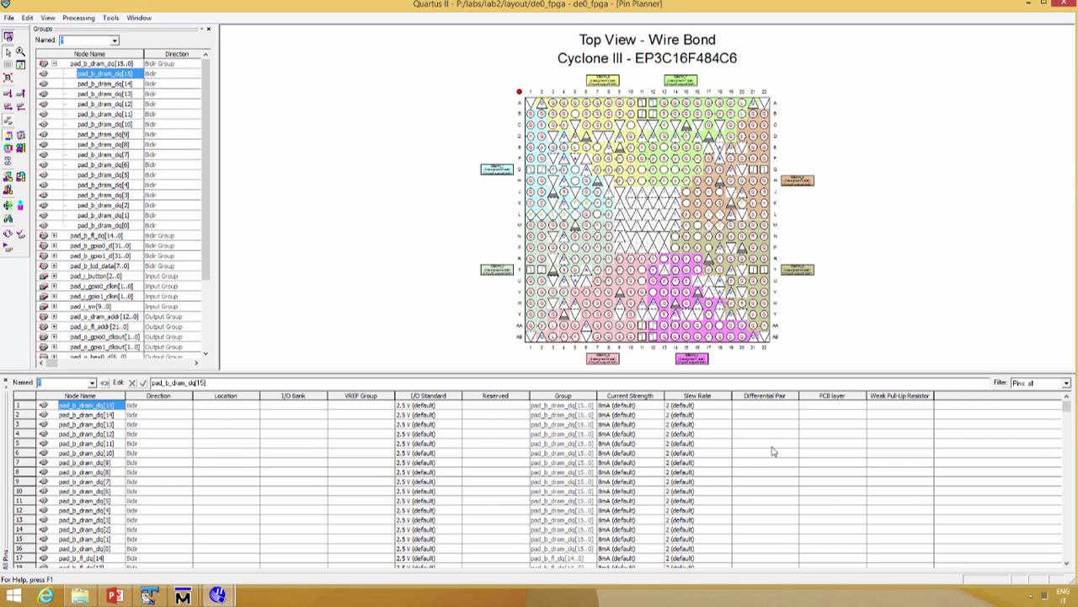
mouse_move(704, 452)
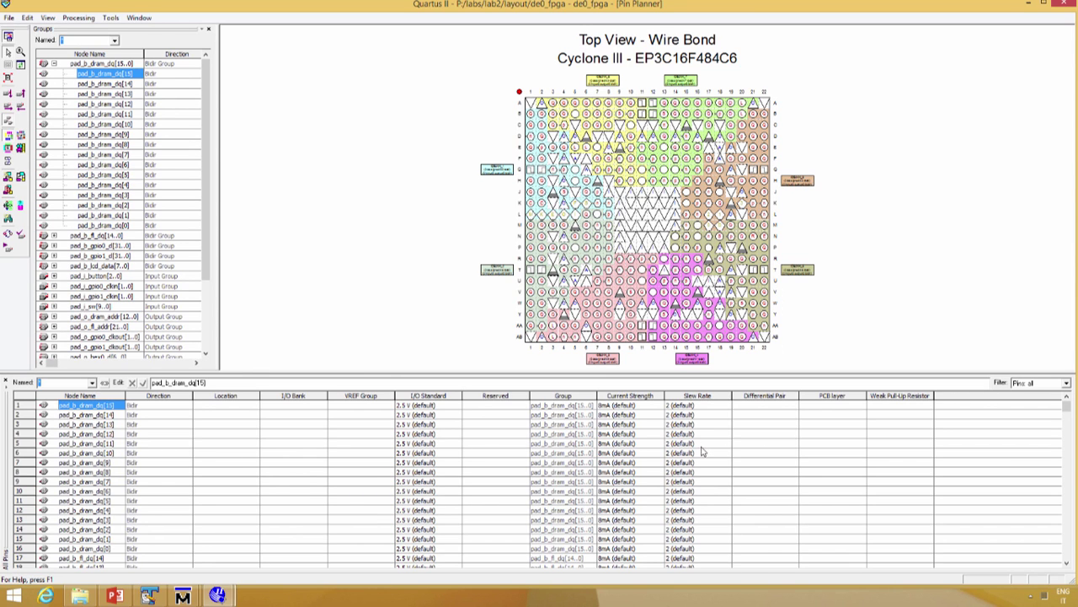
mouse_move(706, 453)
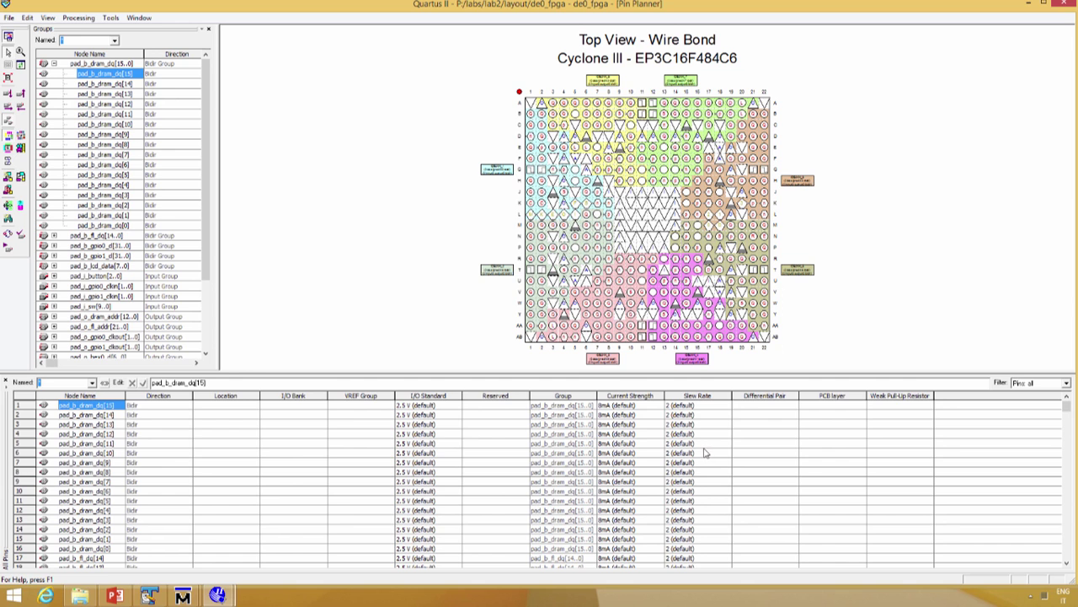
mouse_move(310, 300)
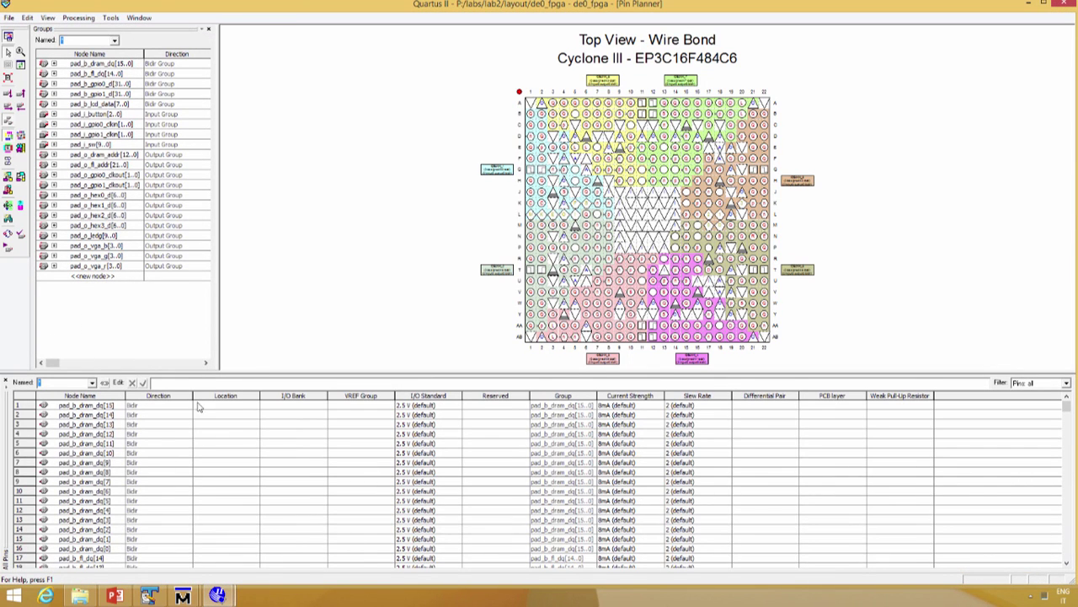
left_click(253, 405)
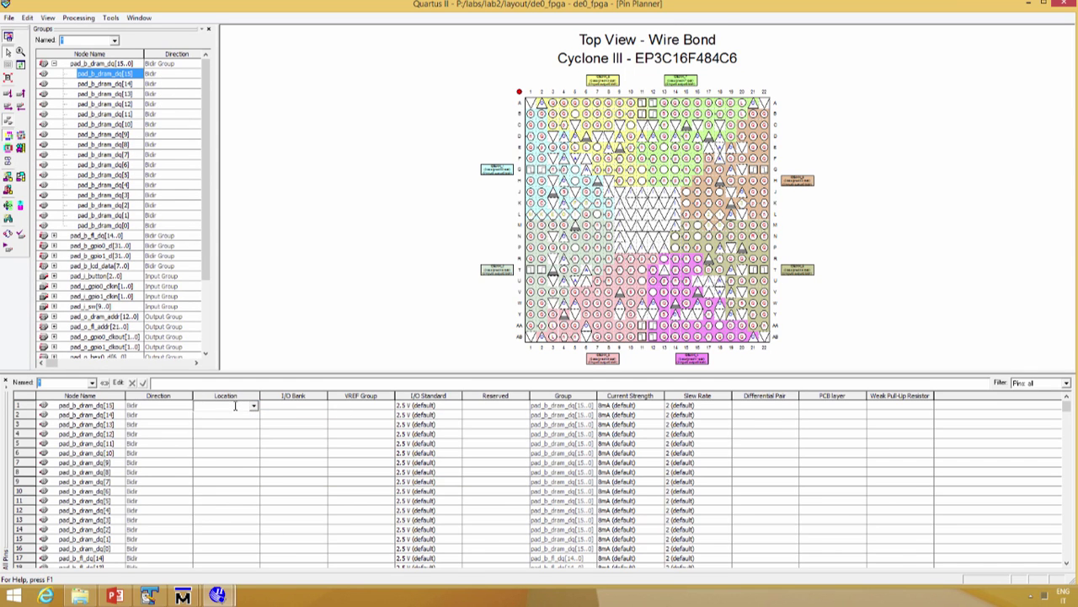
Step: Leave the Pin Planner and switch to the file browser
left_click(253, 406)
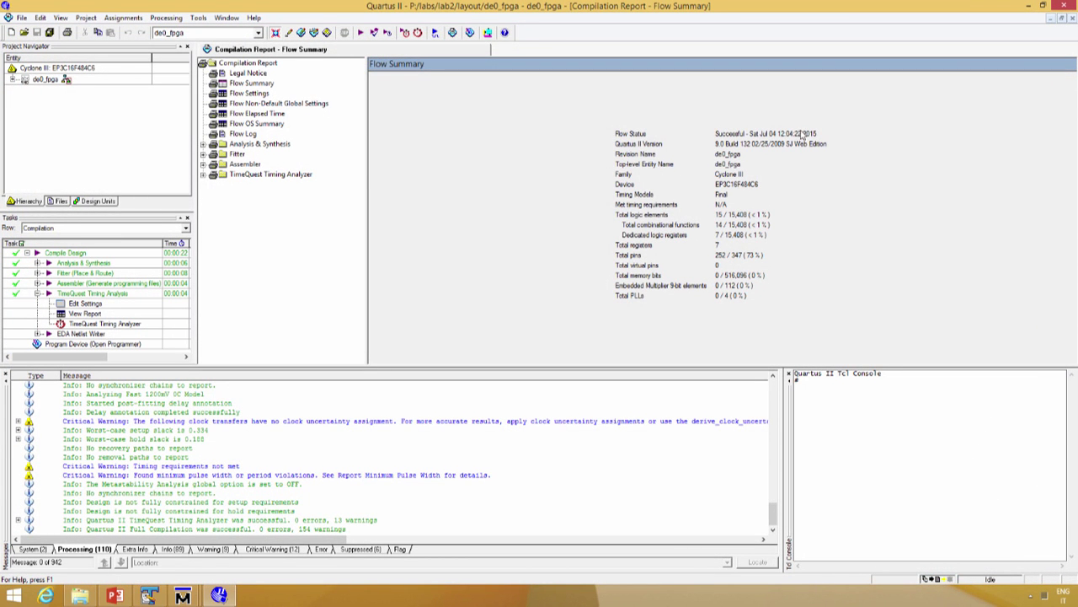
mouse_move(1006, 41)
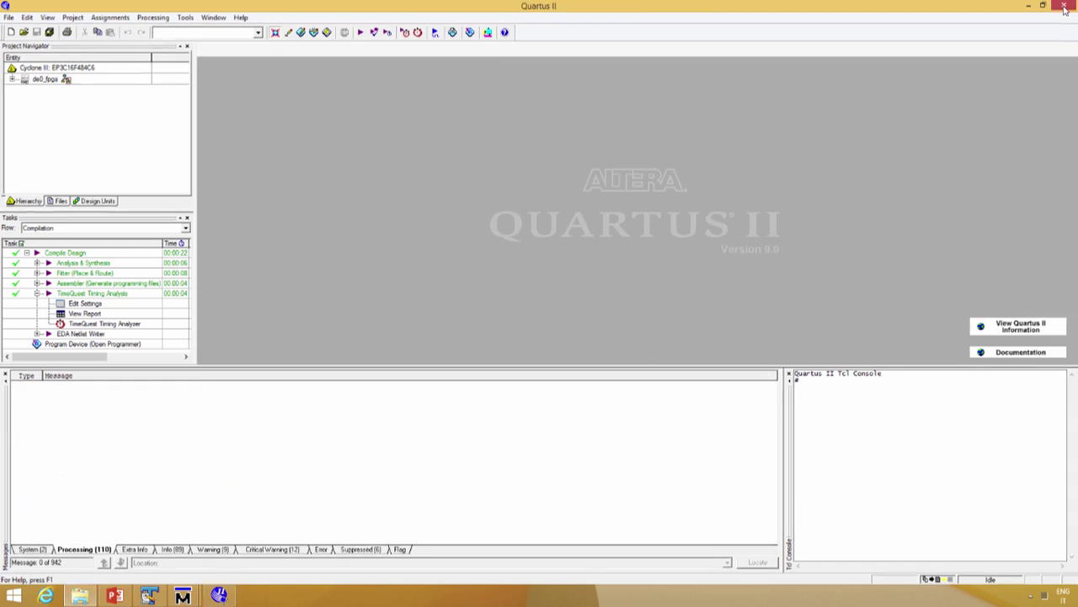
left_click(1065, 6)
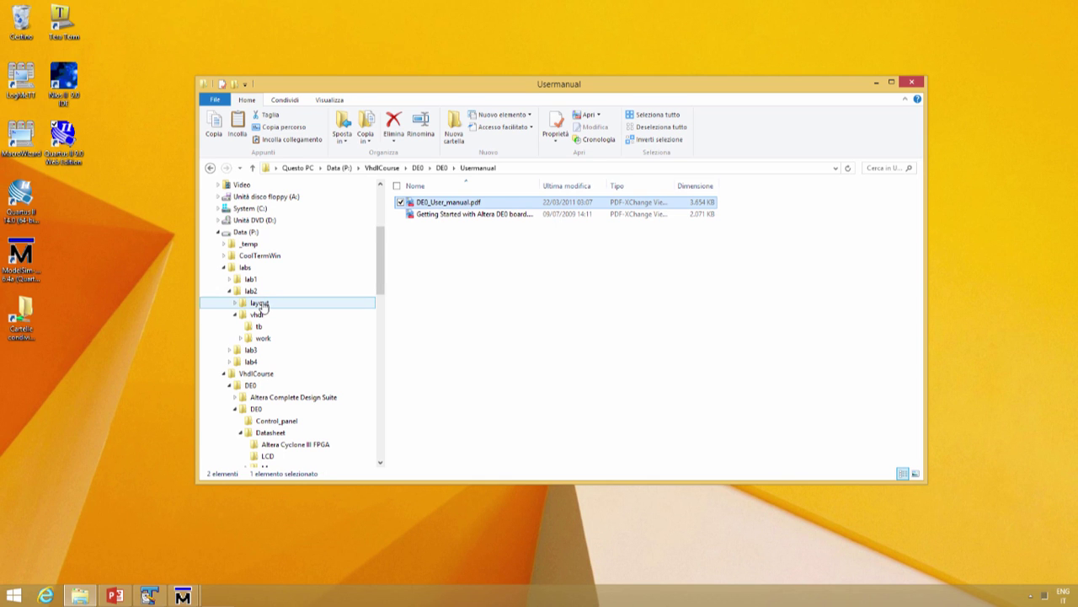
Step: Open de0_fpga.qsf from the layout folder in TextPad, then return to the labs folder
left_click(259, 302)
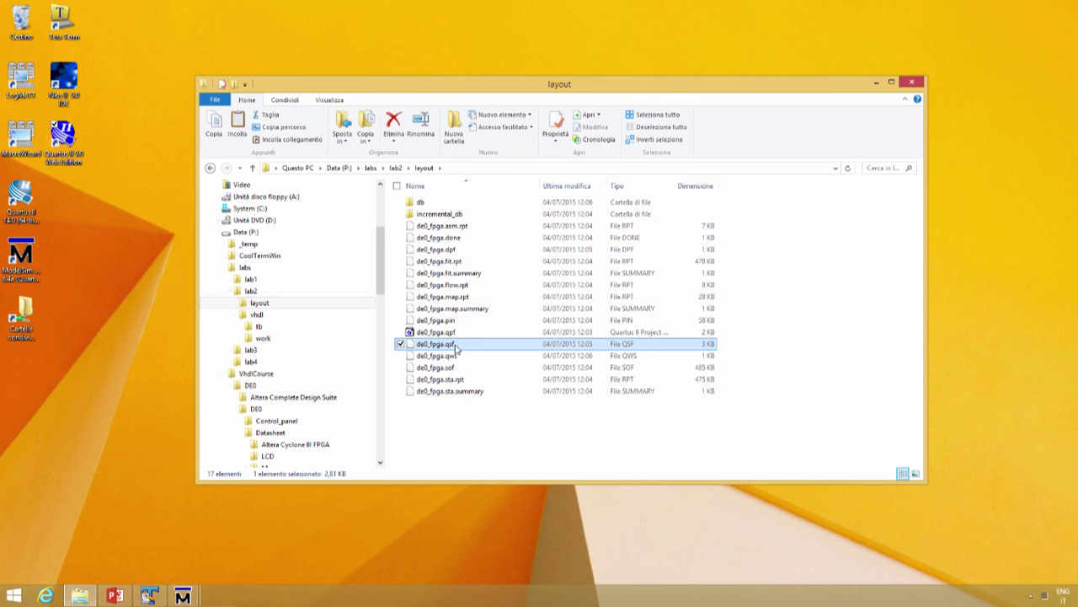
right_click(455, 344)
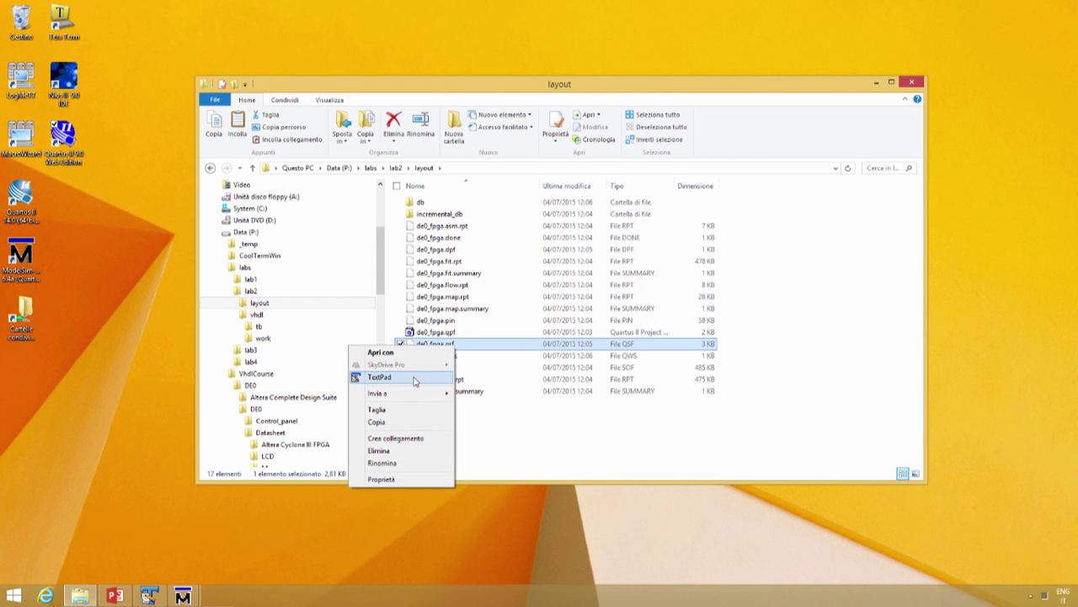
left_click(381, 377)
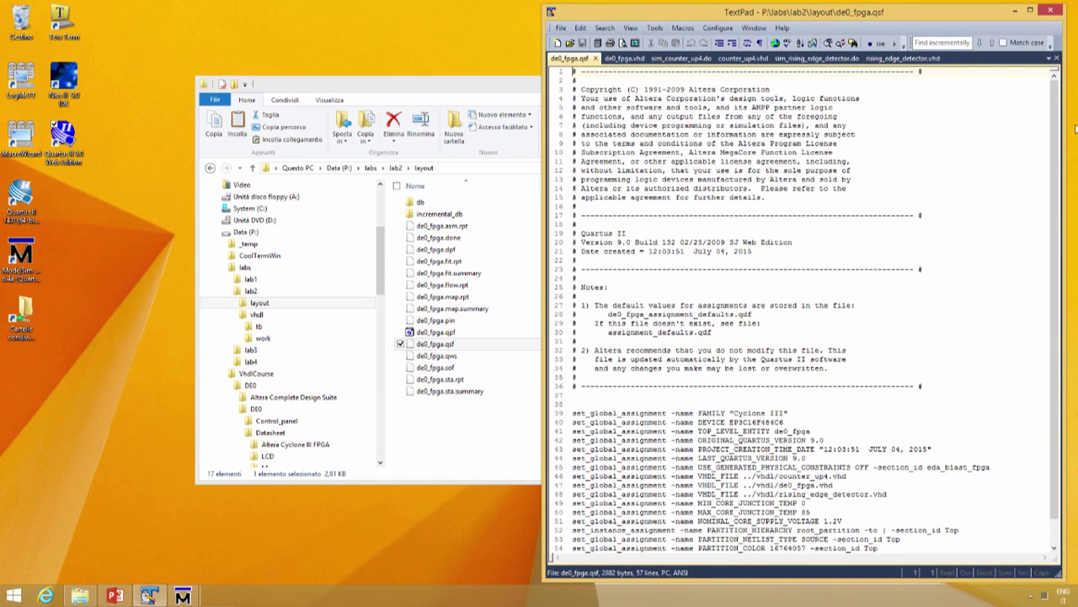
scroll("down", 3)
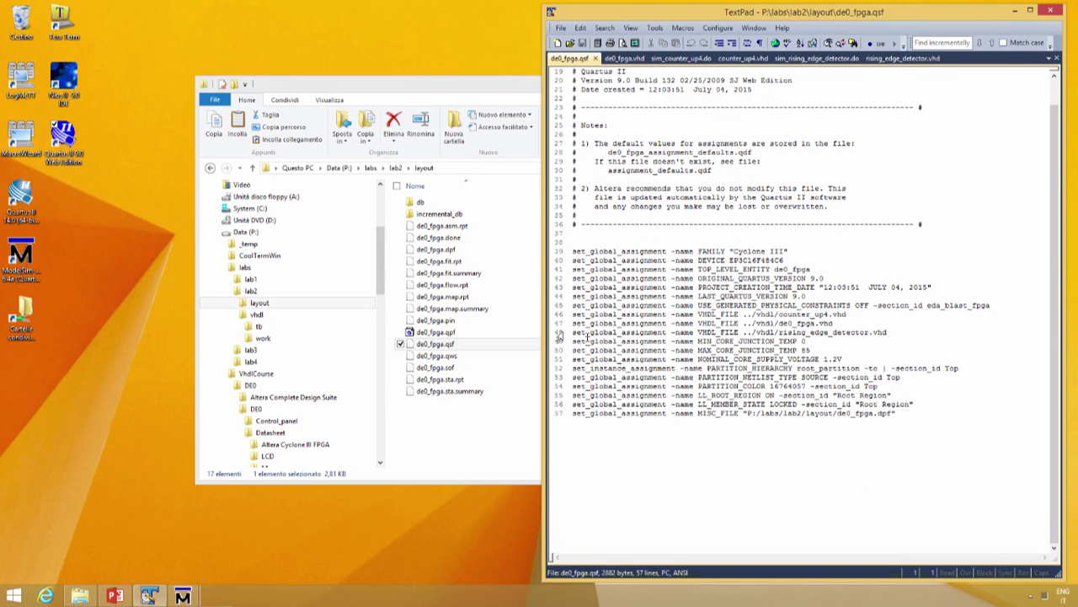
left_click(246, 266)
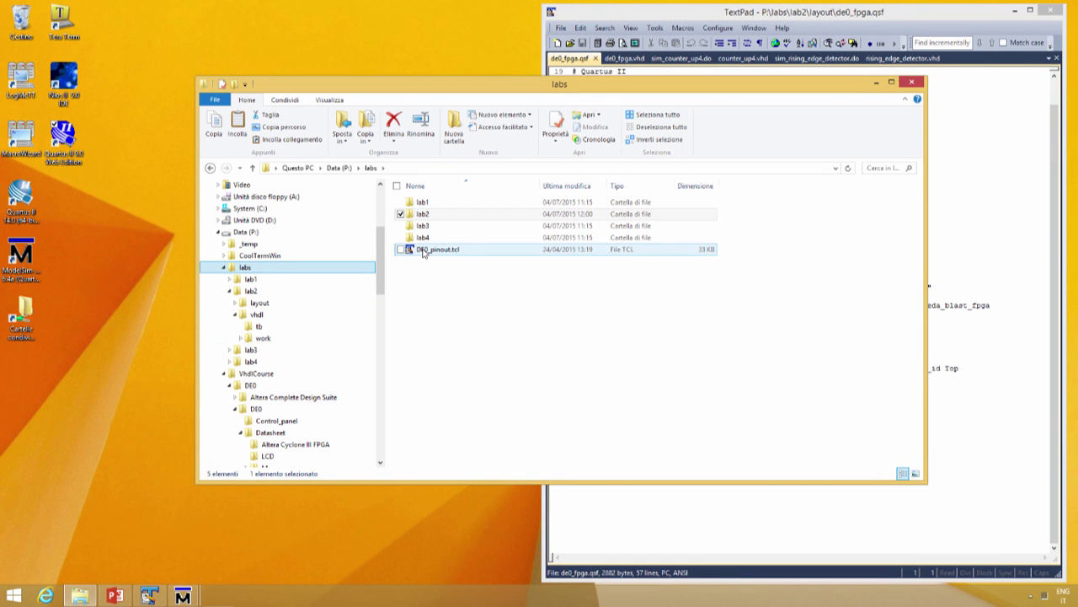
Step: Copy the whole DE0_pinout.tcl script and paste it at the end of de0_fpga.qsf
double_click(432, 250)
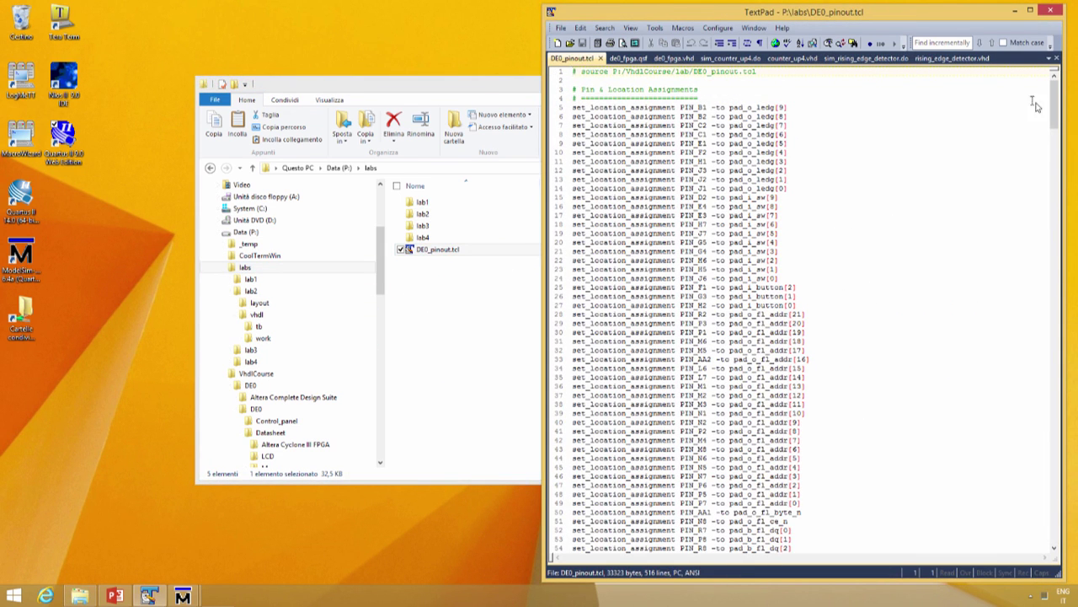
mouse_move(950, 178)
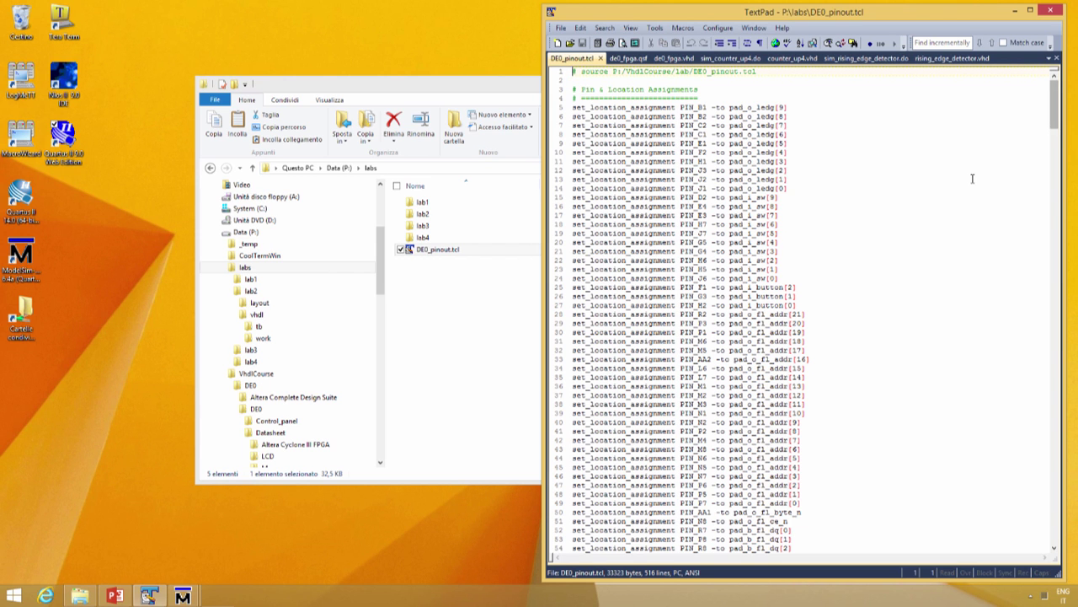
scroll("down", 3)
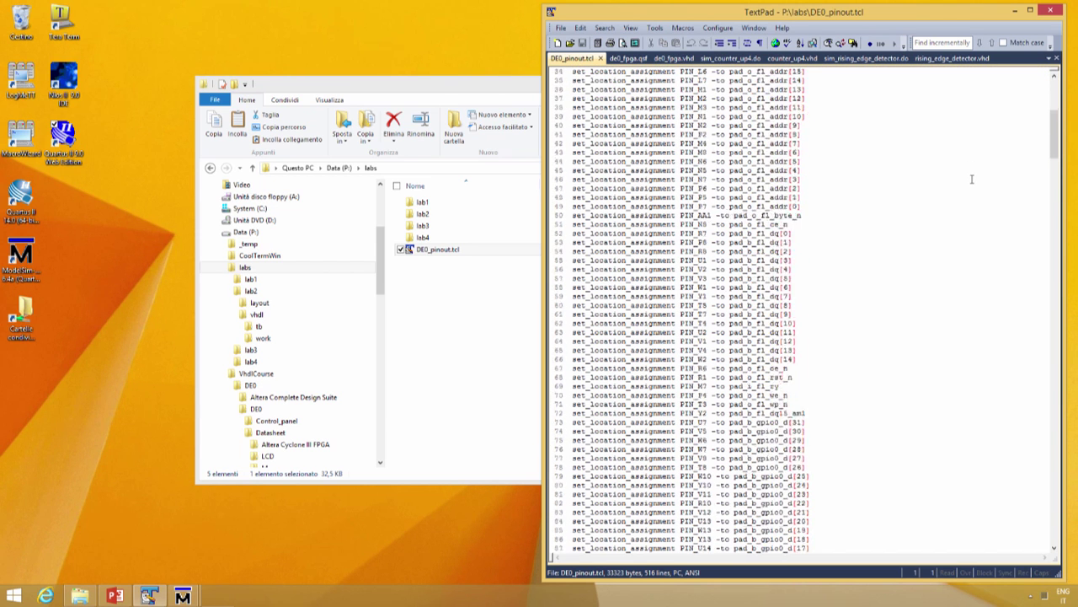
scroll("down", 3)
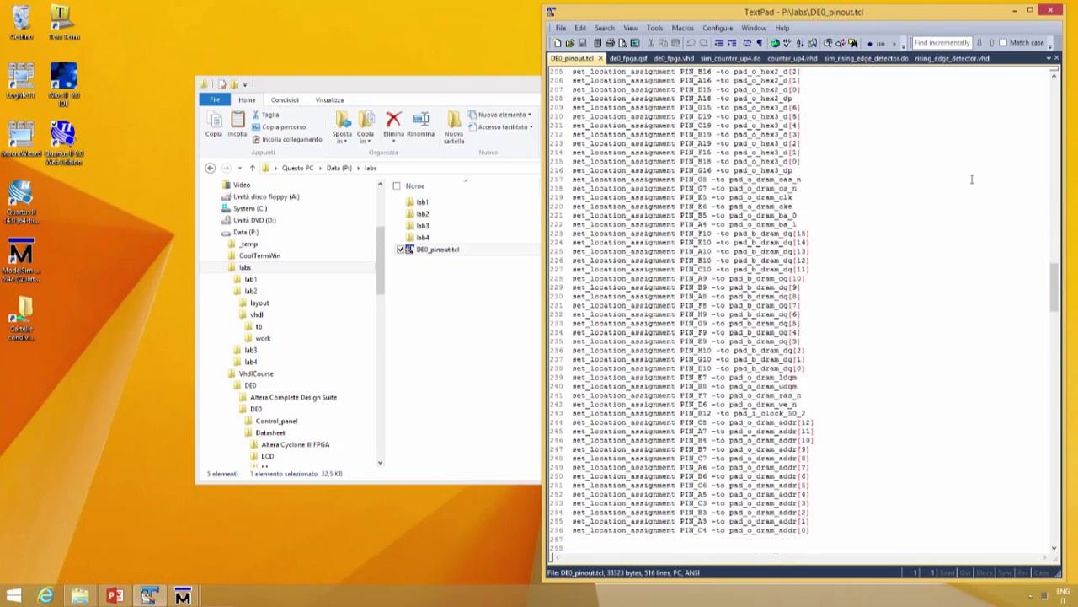
scroll("down", 3)
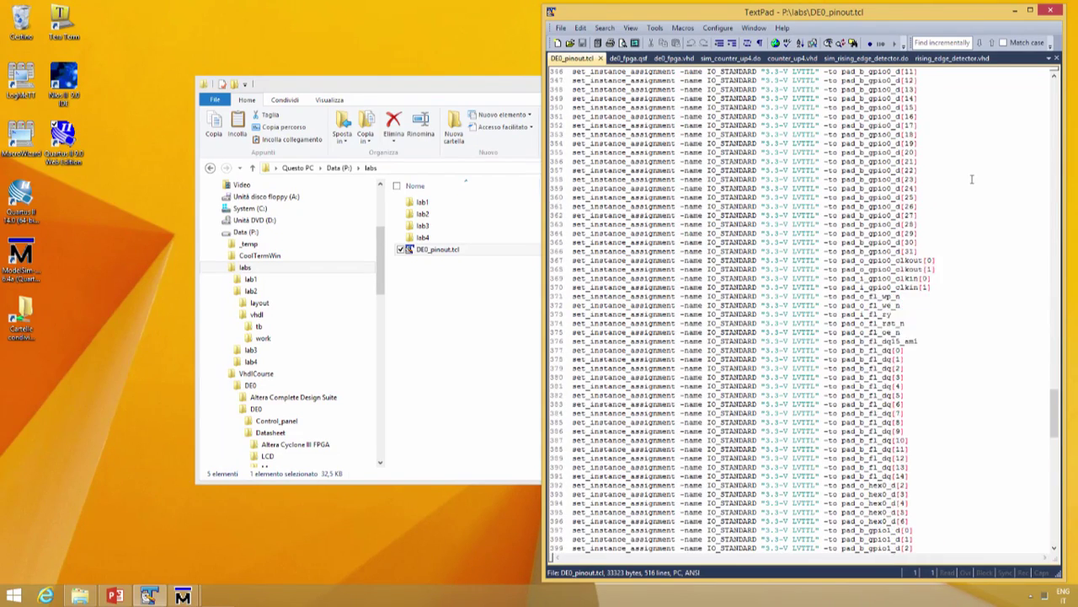
scroll("down", 3)
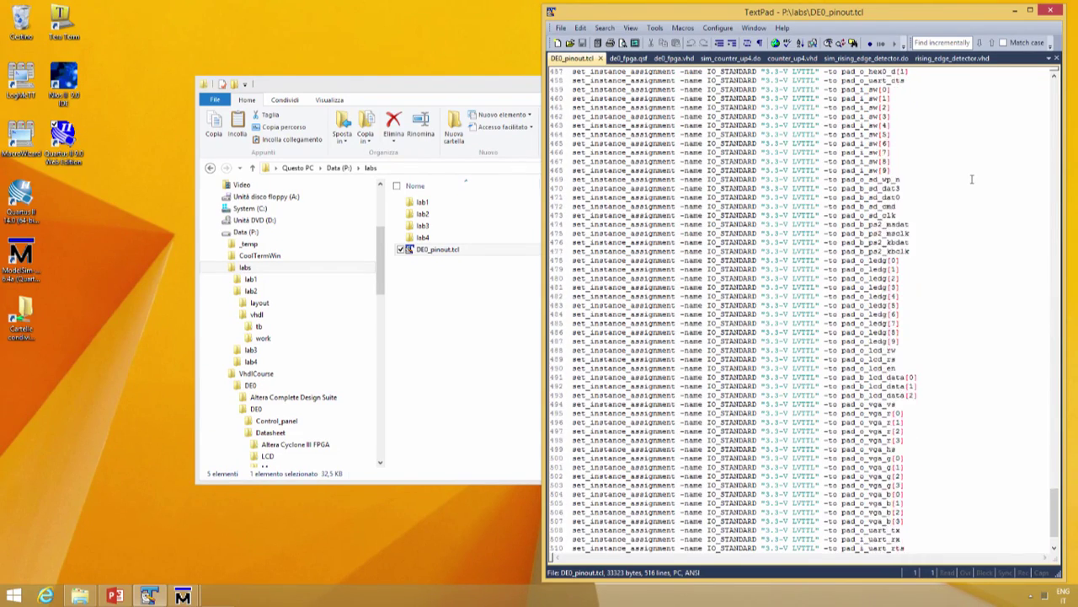
scroll("down", 3)
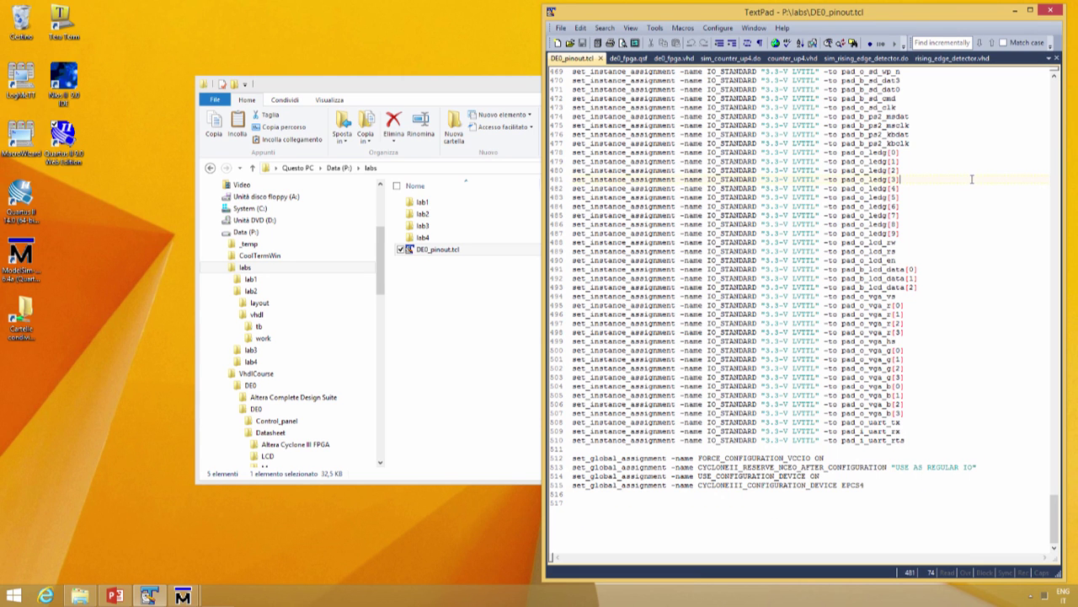
key("ctrl+a")
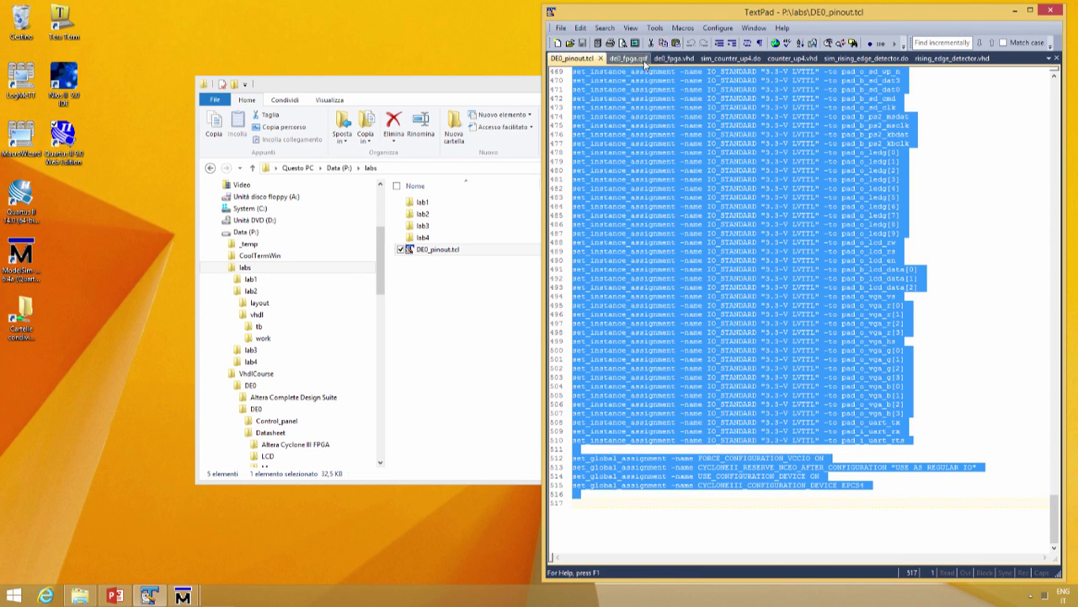
left_click(608, 57)
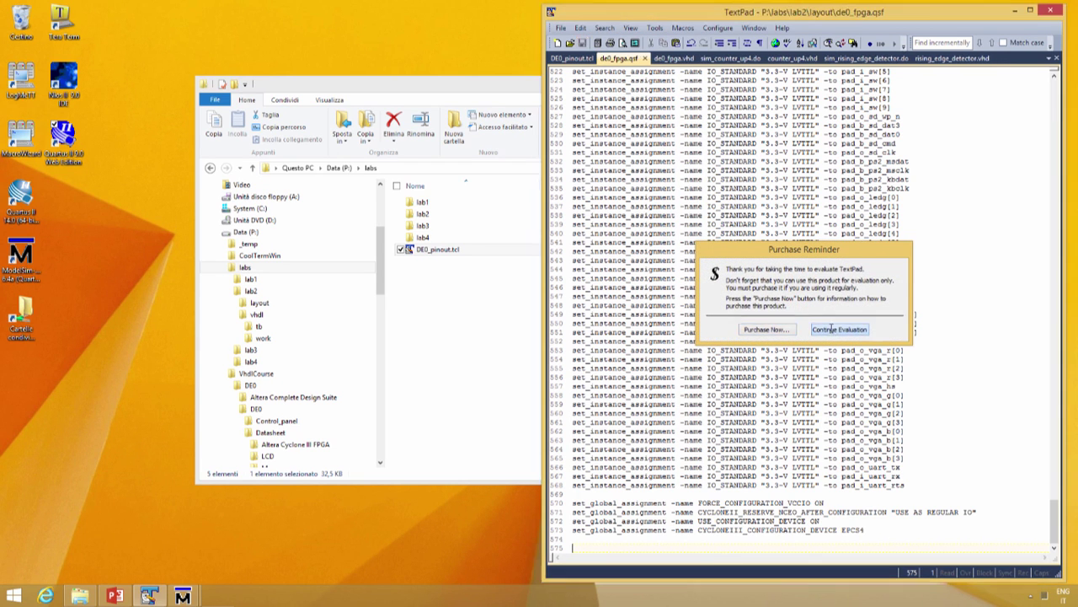
left_click(839, 328)
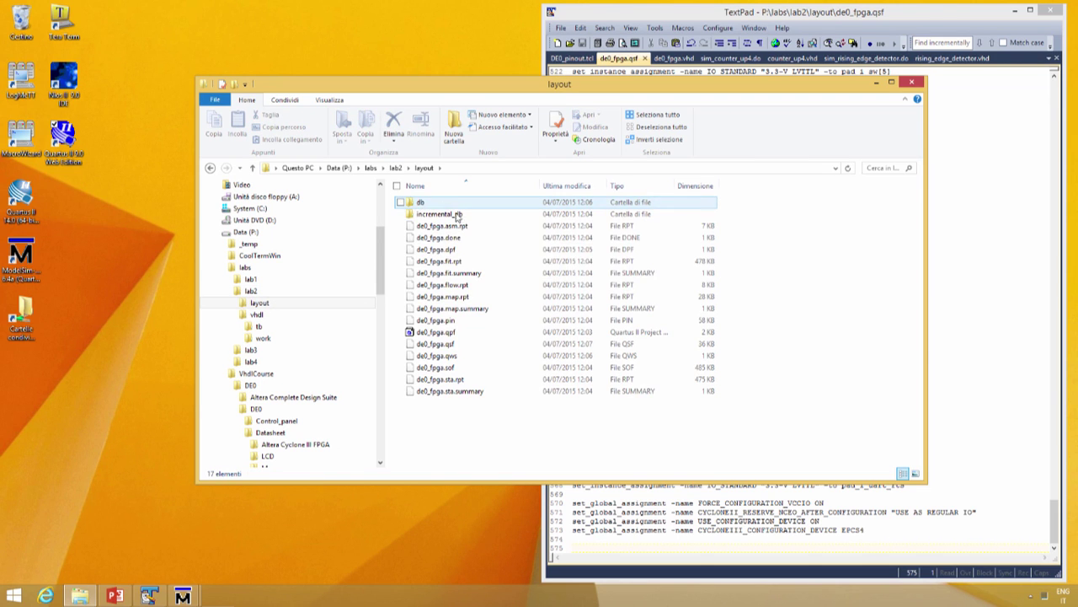
Step: Open de0_fpga.qpf in Quartus II and view the Pin Planner's filled pin list
left_click(432, 332)
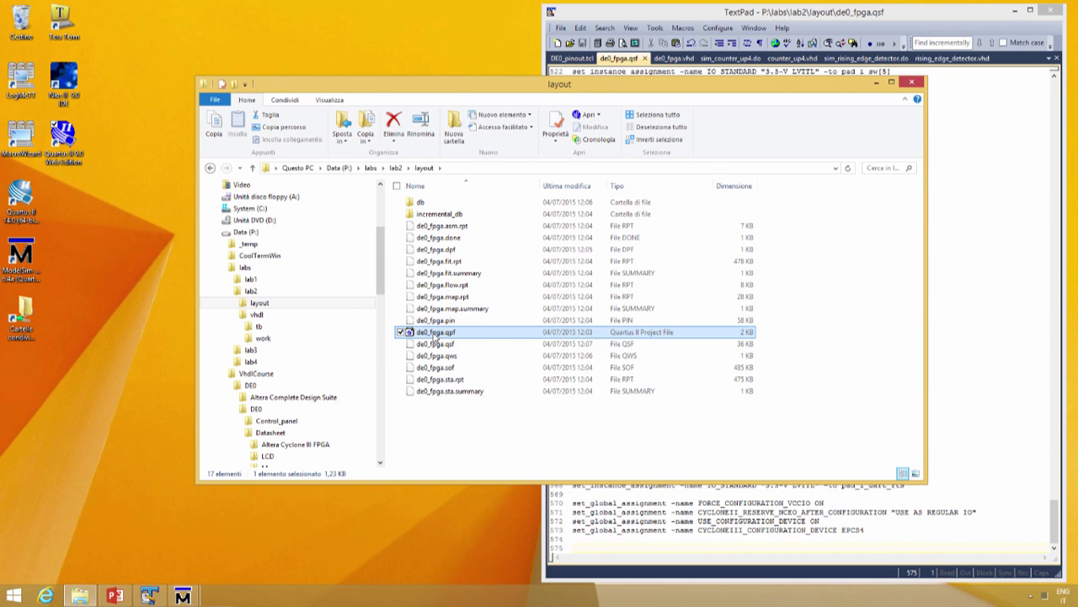
double_click(438, 332)
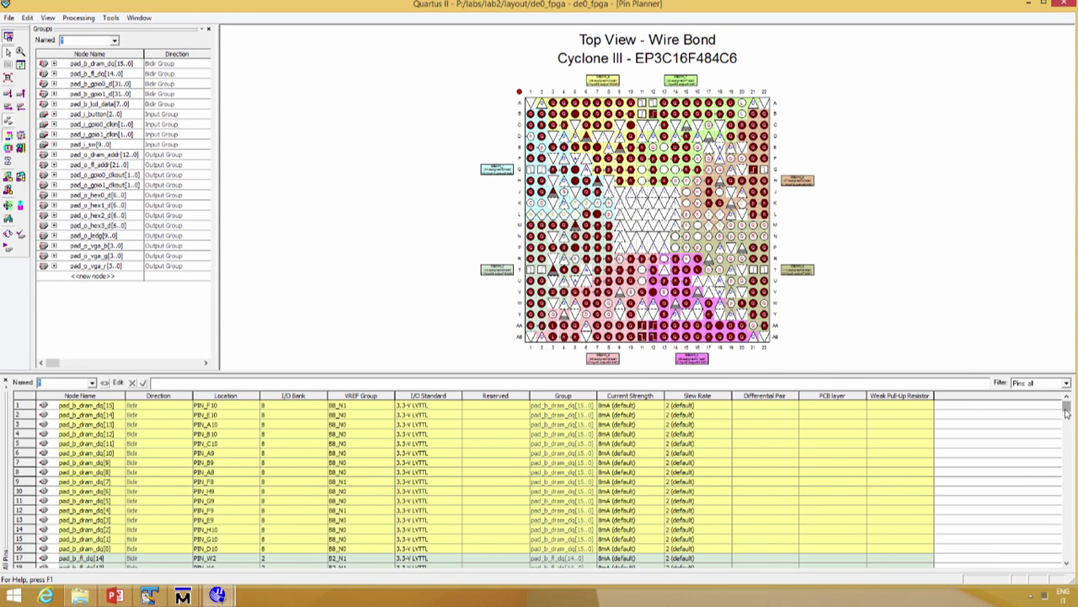
scroll("down", 3)
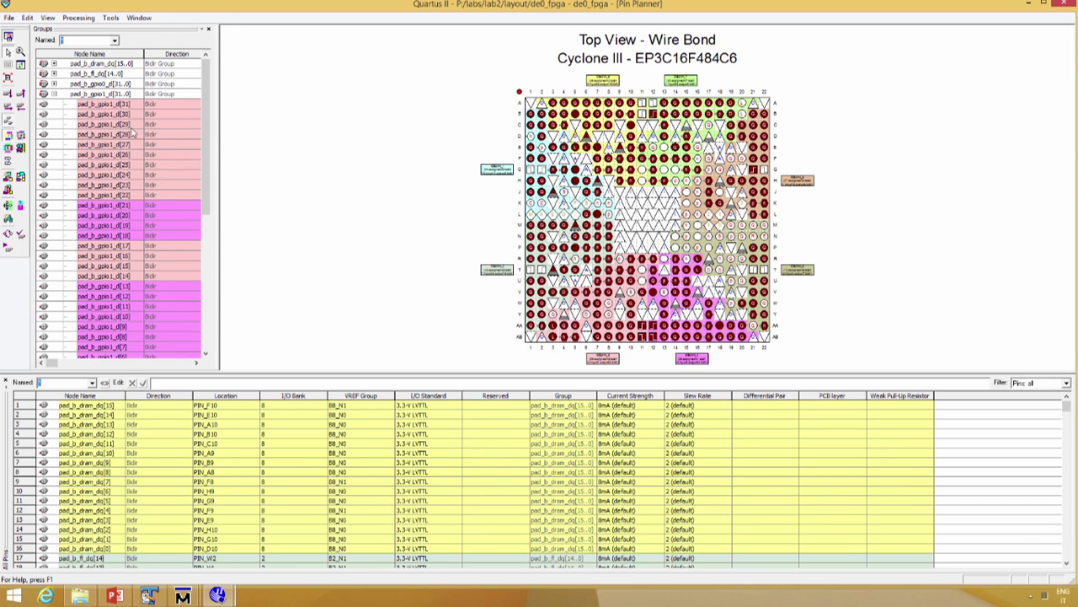
Step: Select the gpio pin in Pin Planner and customize the pin table columns to show Weak Pull-Up Resistor
scroll("down", 3)
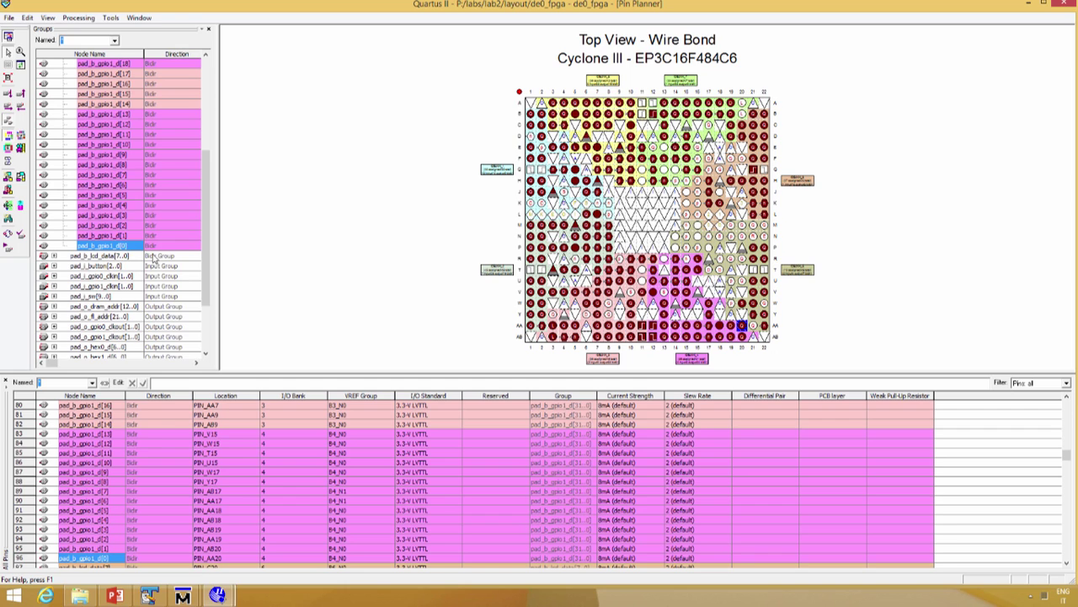
left_click(85, 552)
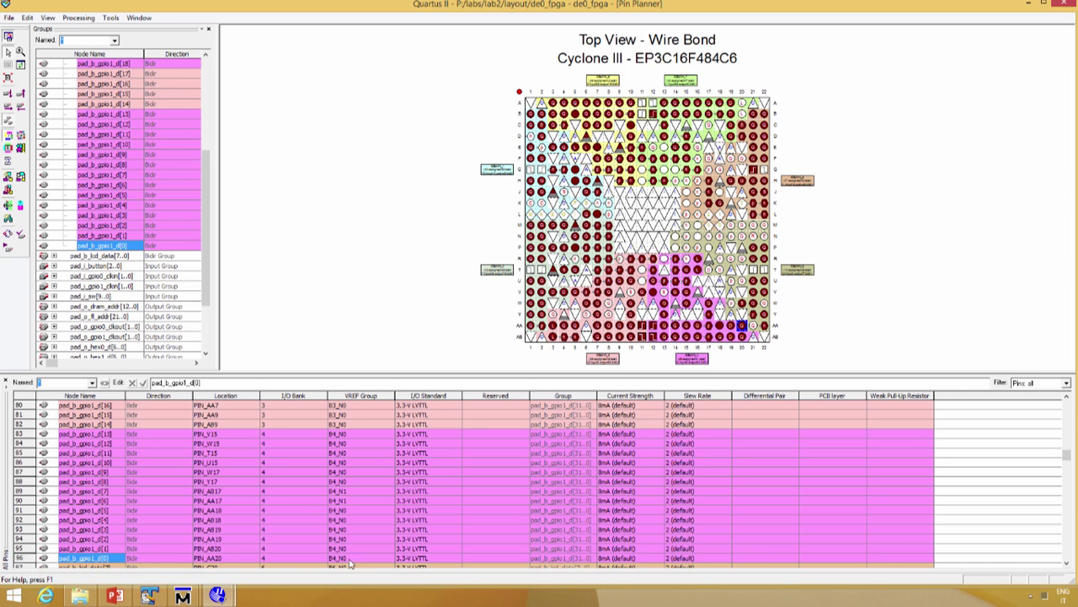
left_click(896, 558)
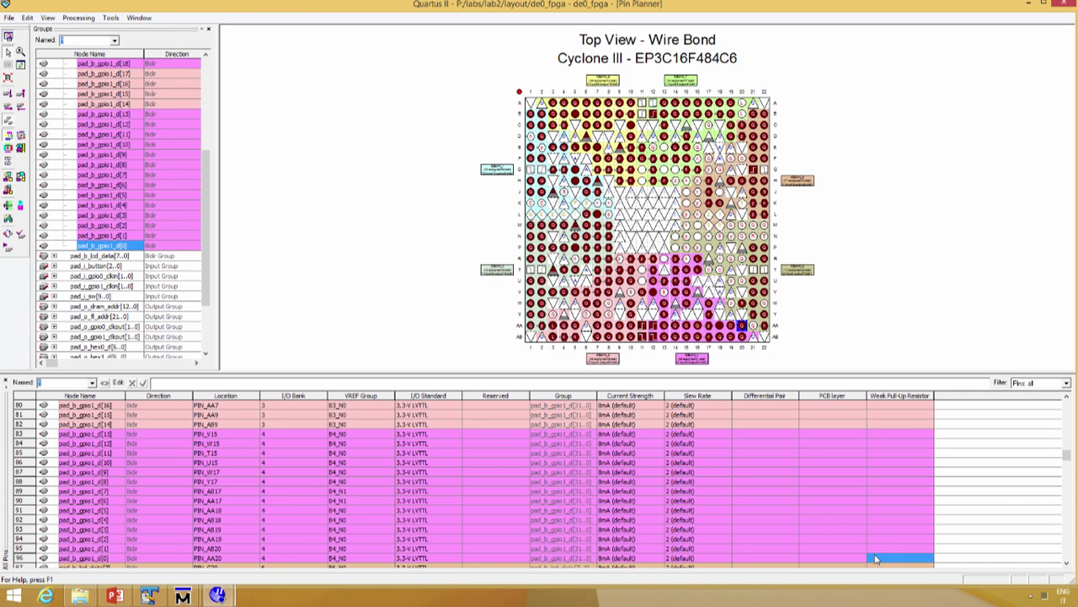
mouse_move(897, 562)
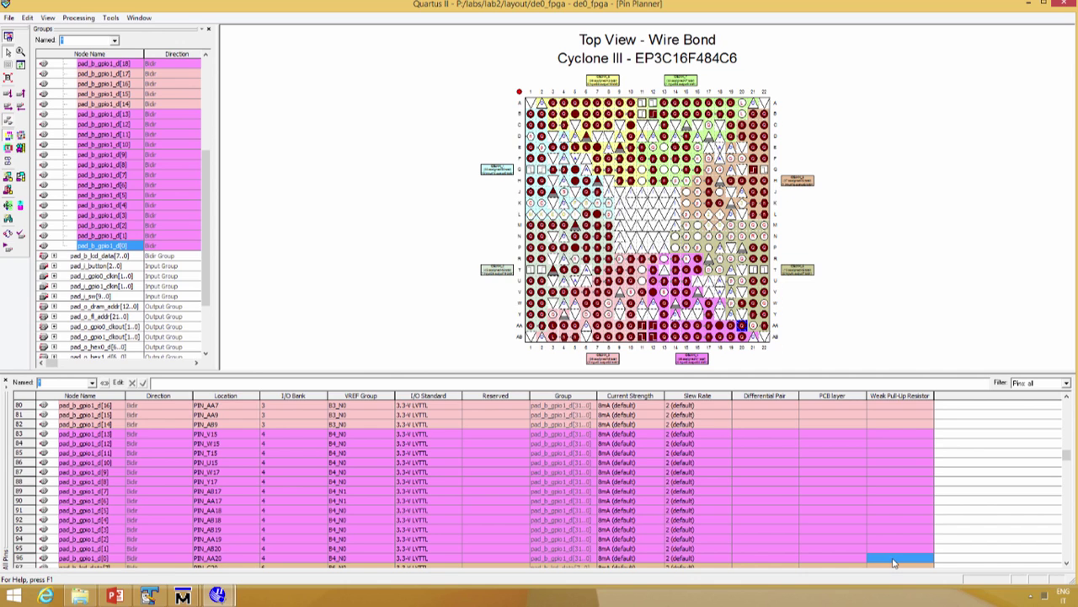
mouse_move(893, 371)
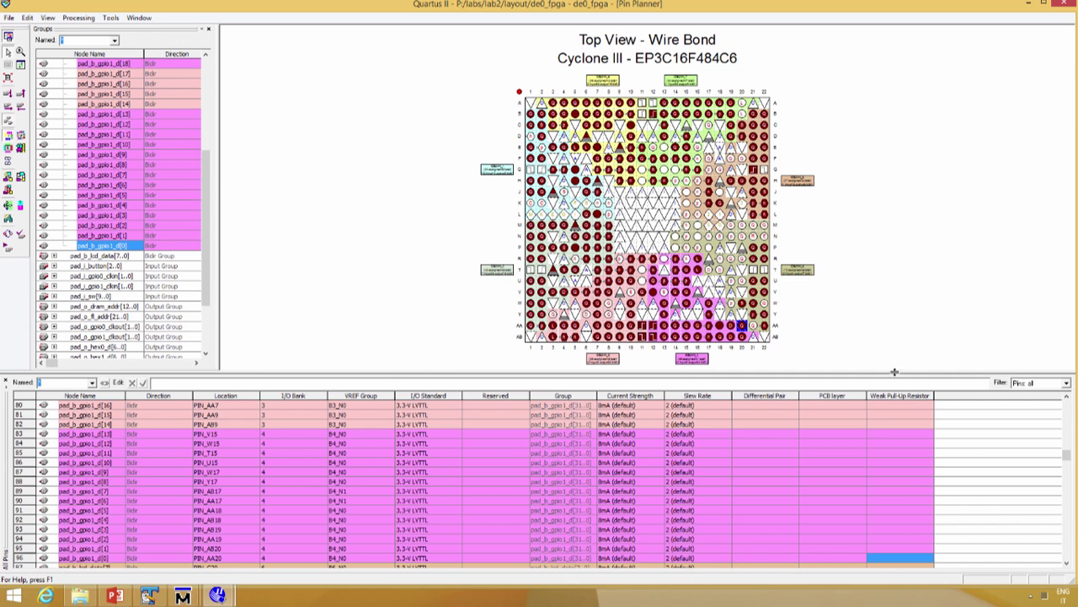
mouse_move(917, 403)
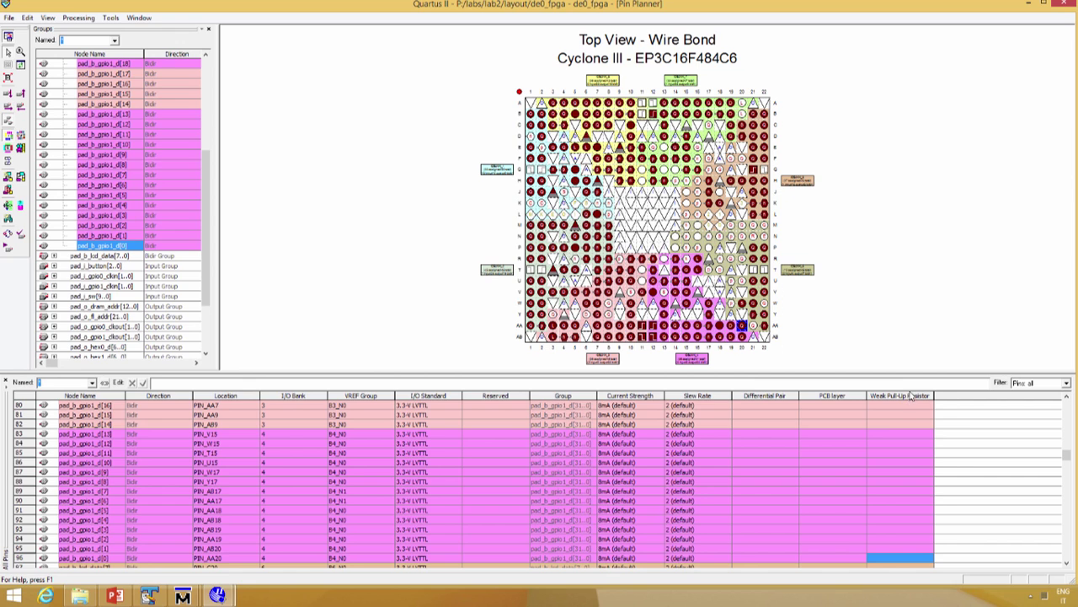
mouse_move(940, 401)
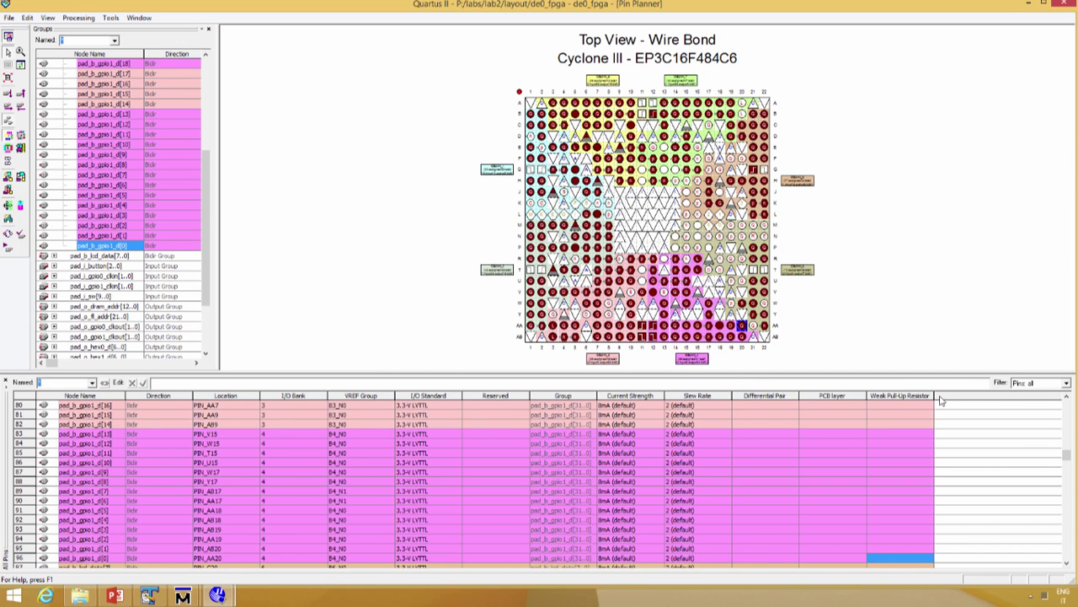
right_click(943, 403)
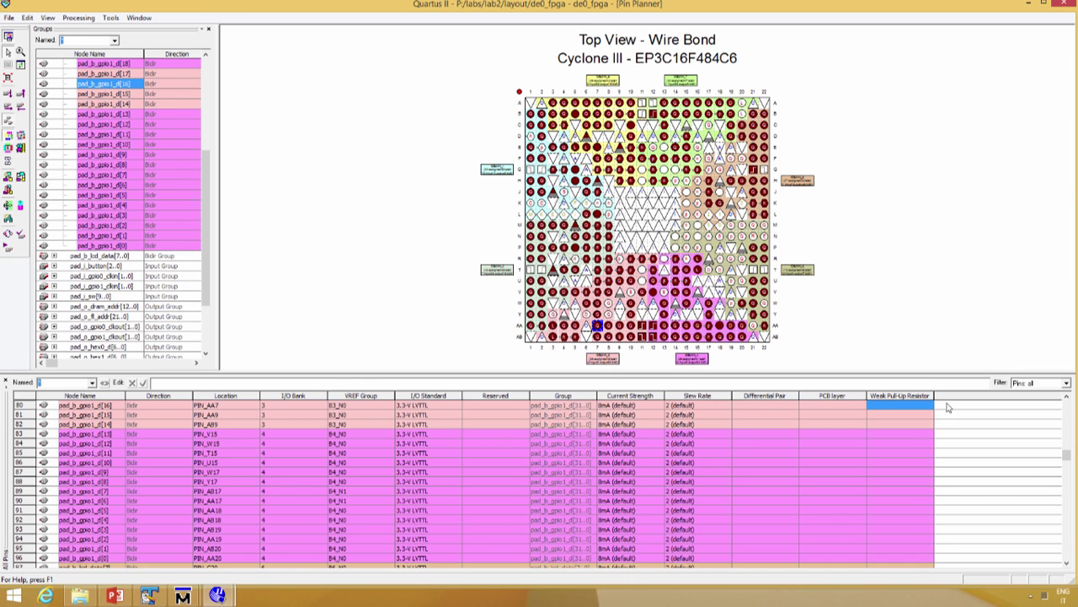
right_click(947, 407)
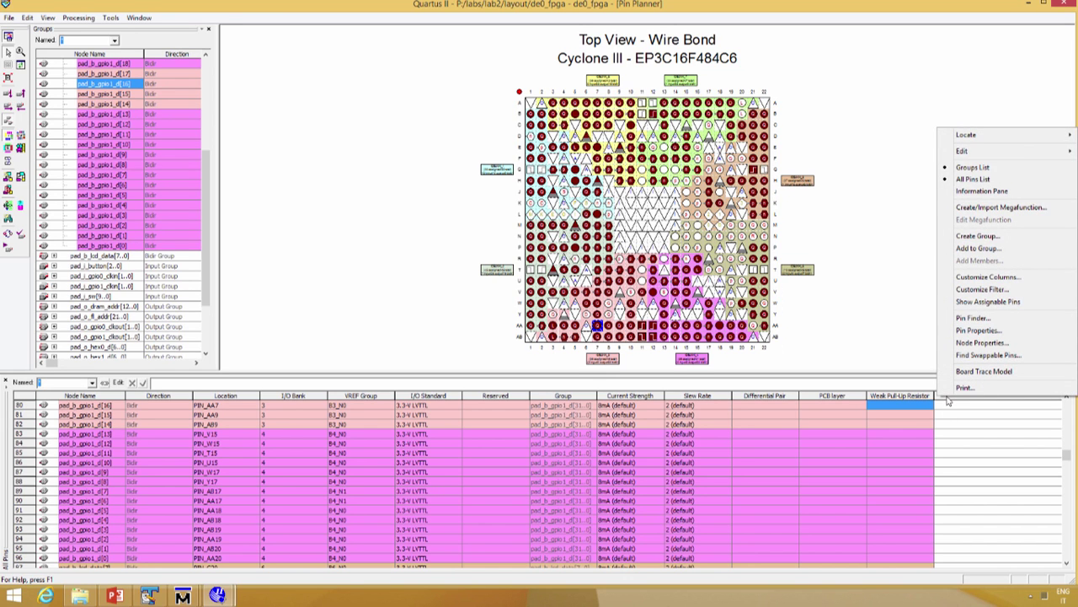
left_click(985, 277)
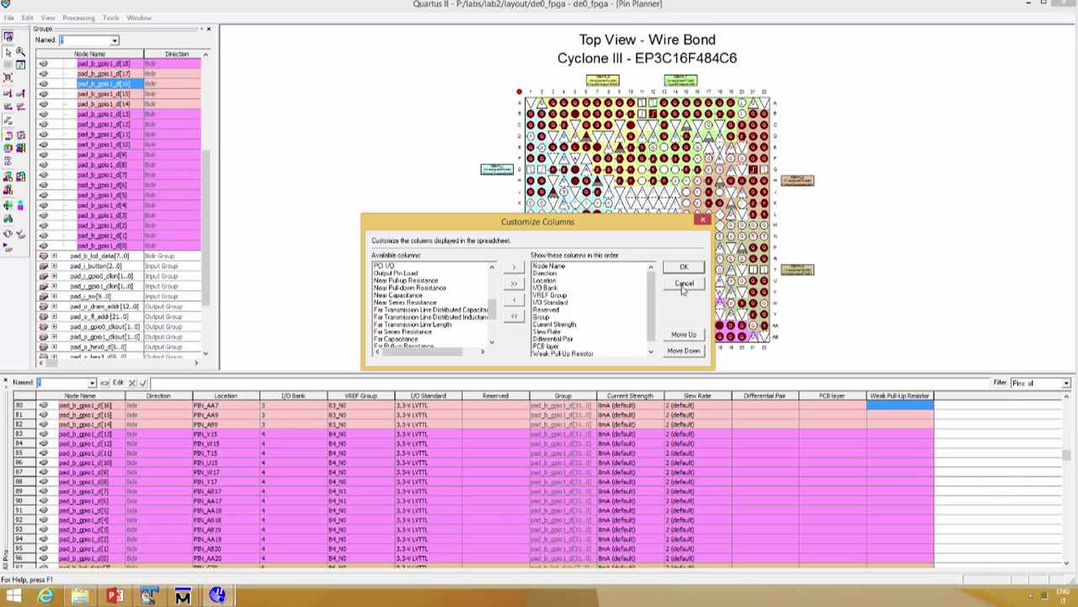
left_click(684, 283)
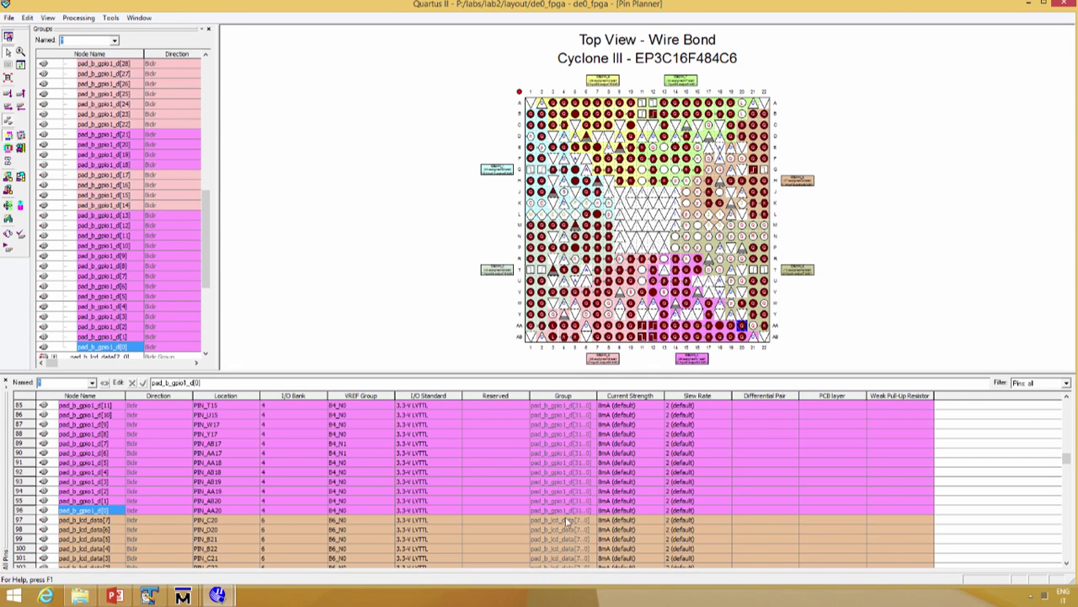
Step: Set the gpio pin's Weak Pull-Up Resistor to On
left_click(930, 511)
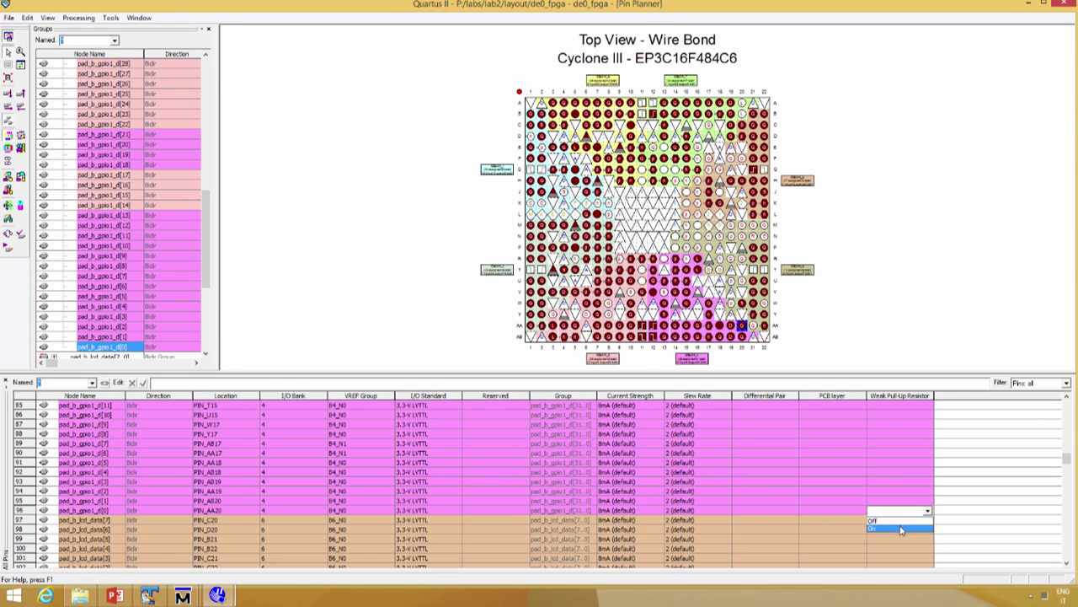
left_click(886, 529)
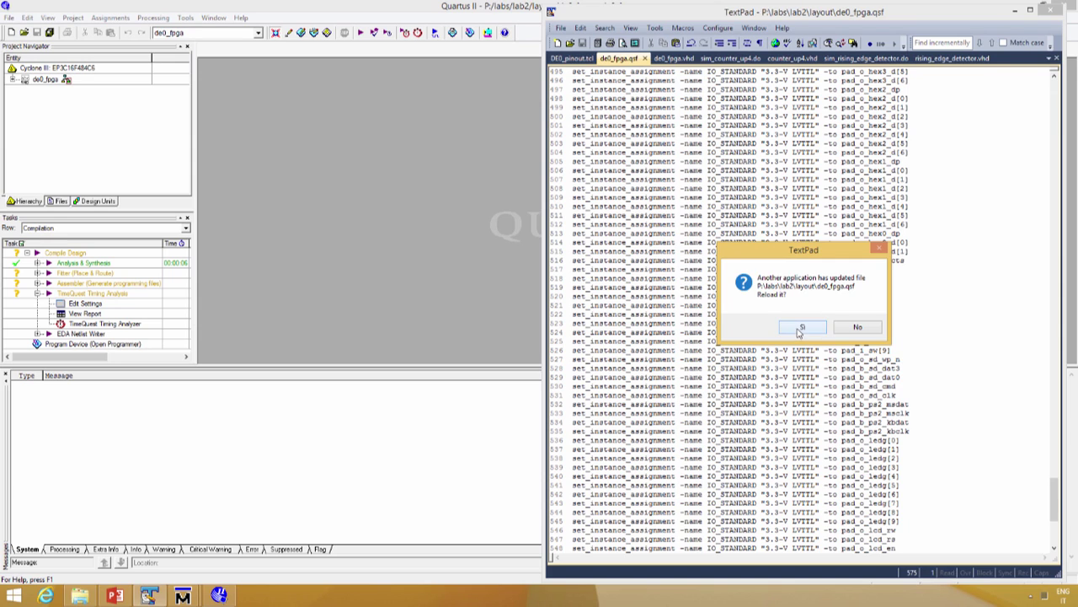
Step: Reload the changed assignment file and finish a successful full compilation
left_click(802, 327)
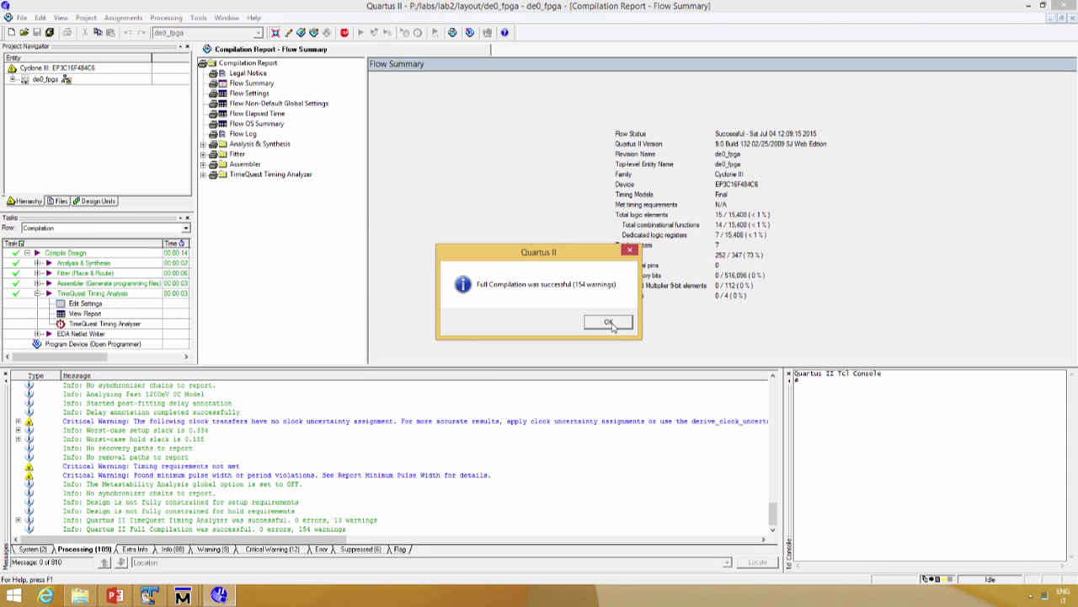
left_click(607, 320)
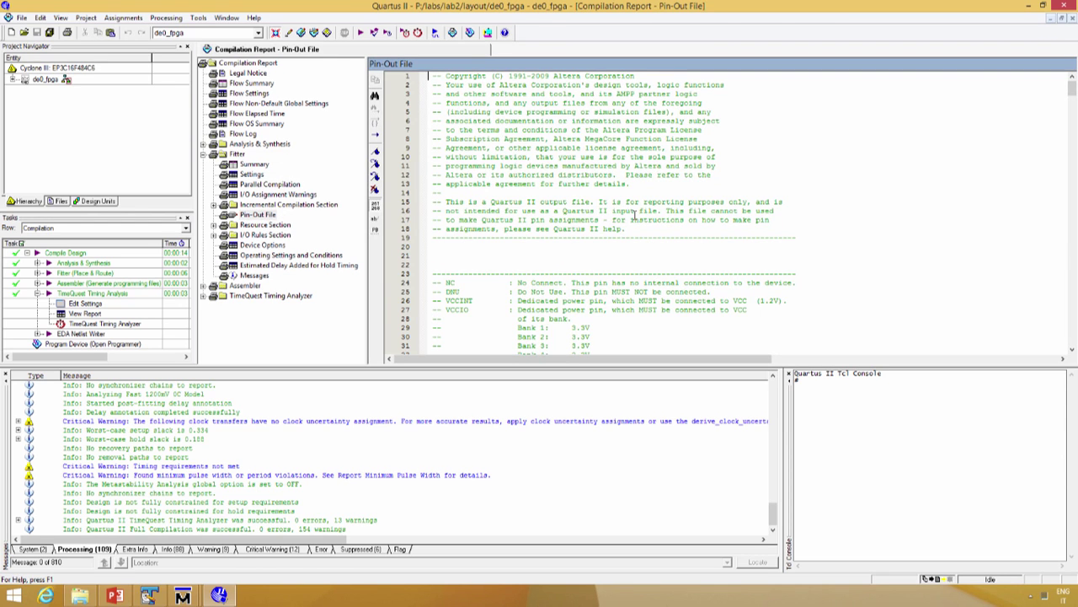
Step: Read through the Pin-Out File report, then show the TimeQuest Timing Analyzer Clocks report
scroll("down", 3)
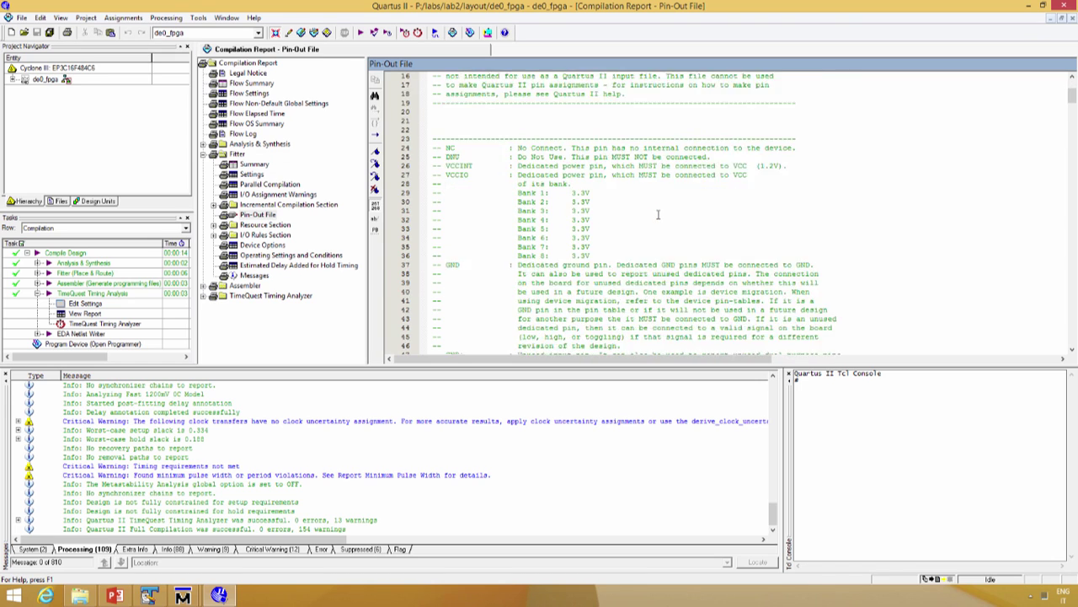
scroll("down", 3)
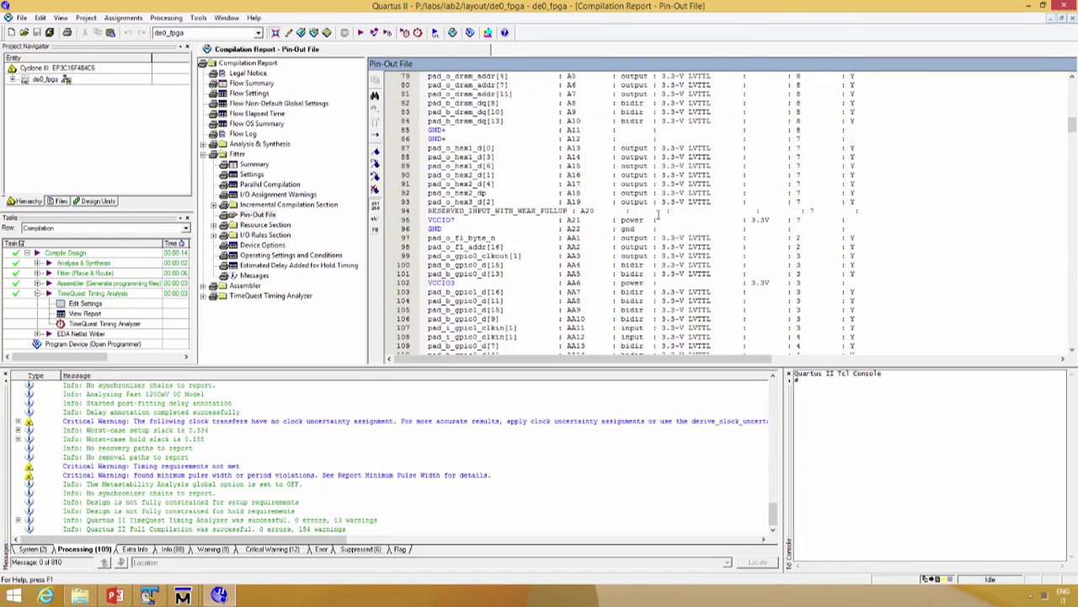
scroll("down", 3)
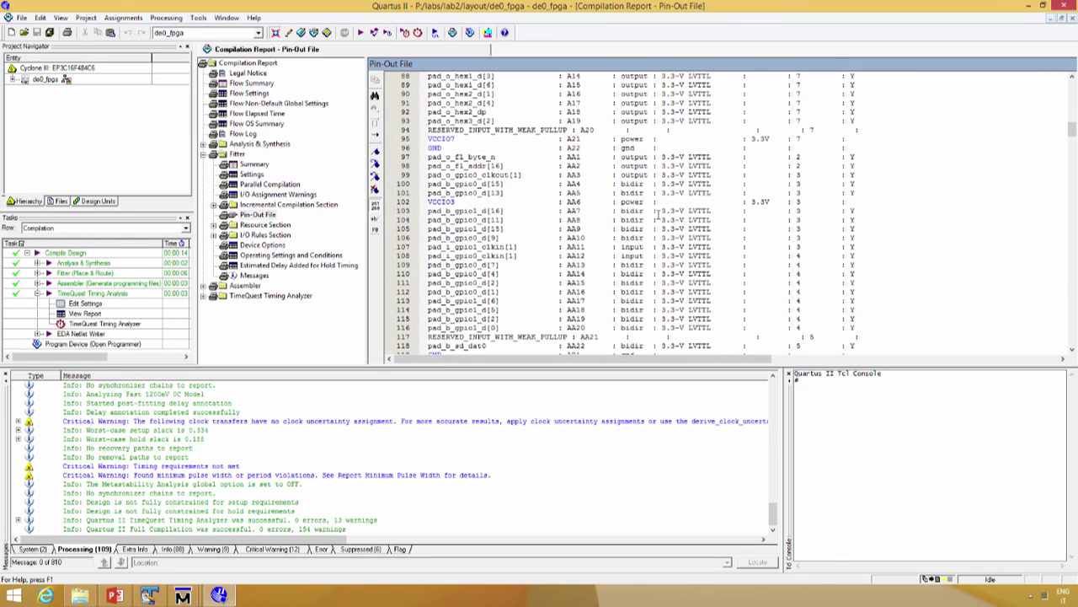
scroll("down", 3)
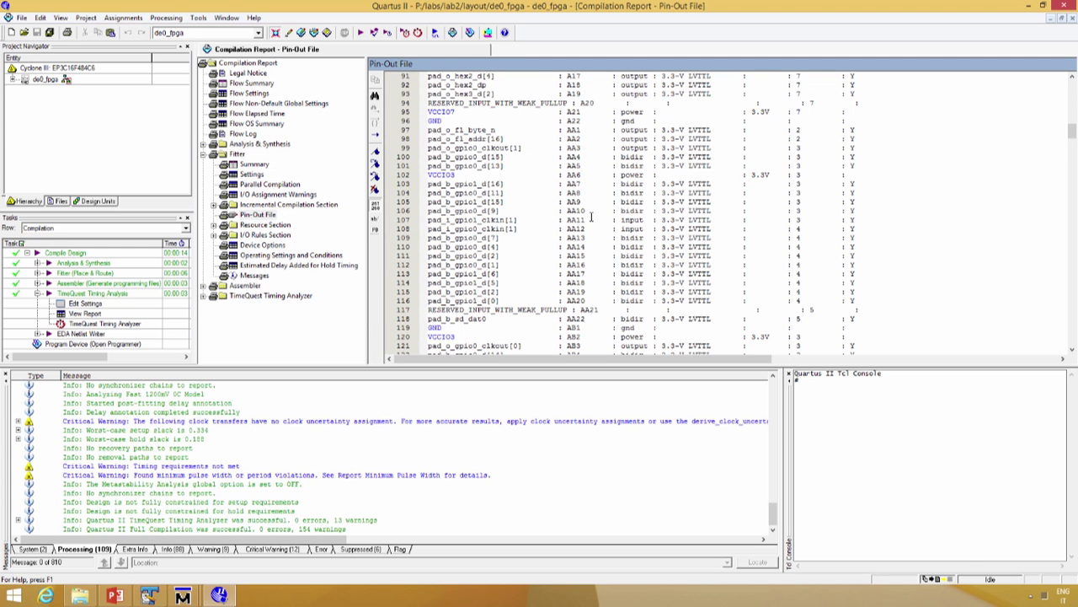
scroll("down", 3)
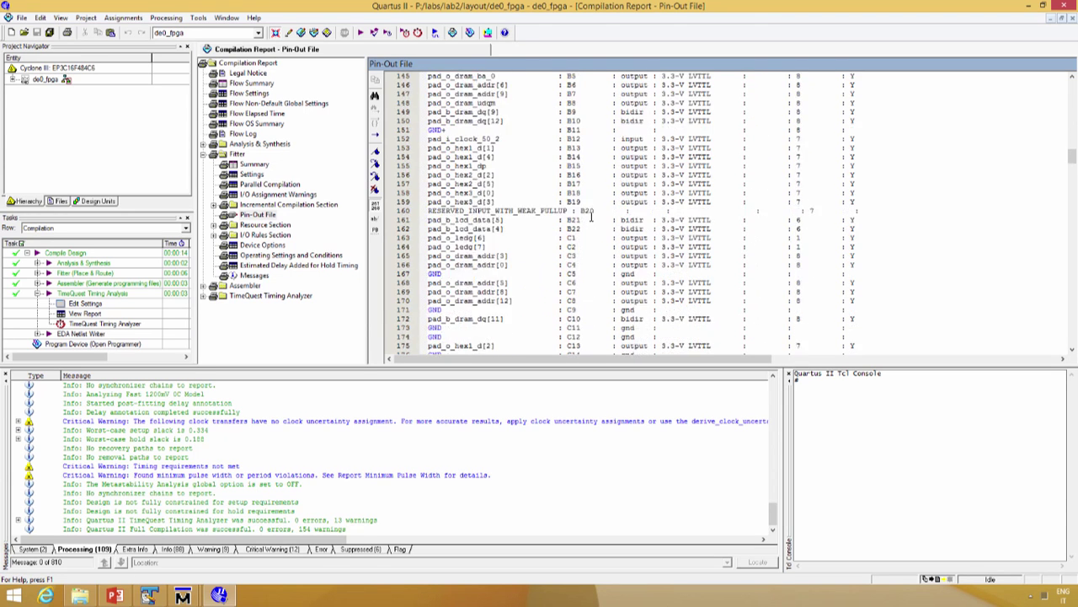
scroll("down", 3)
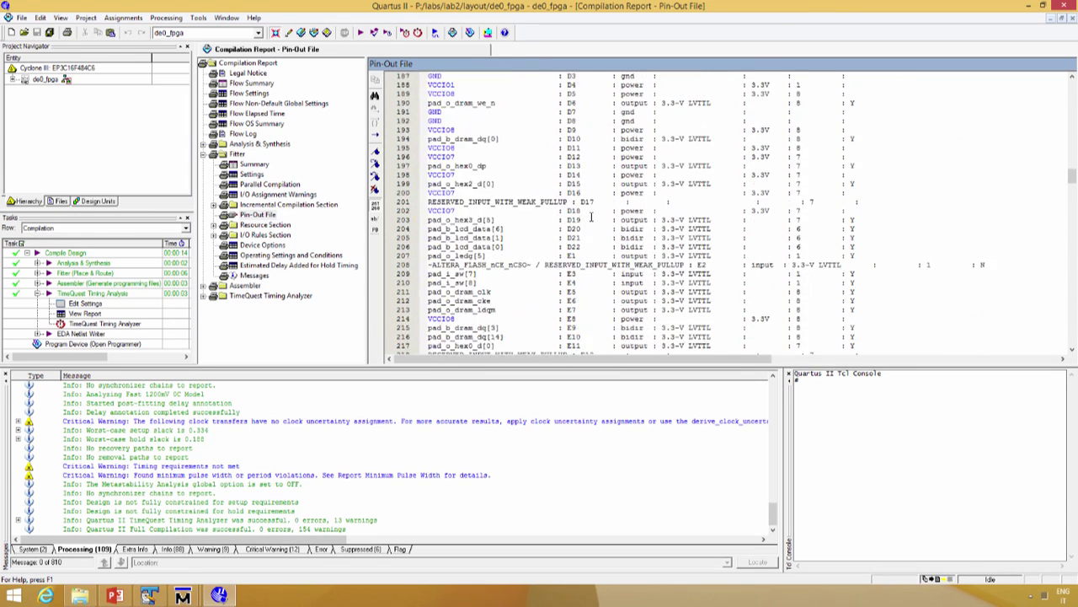
scroll("down", 3)
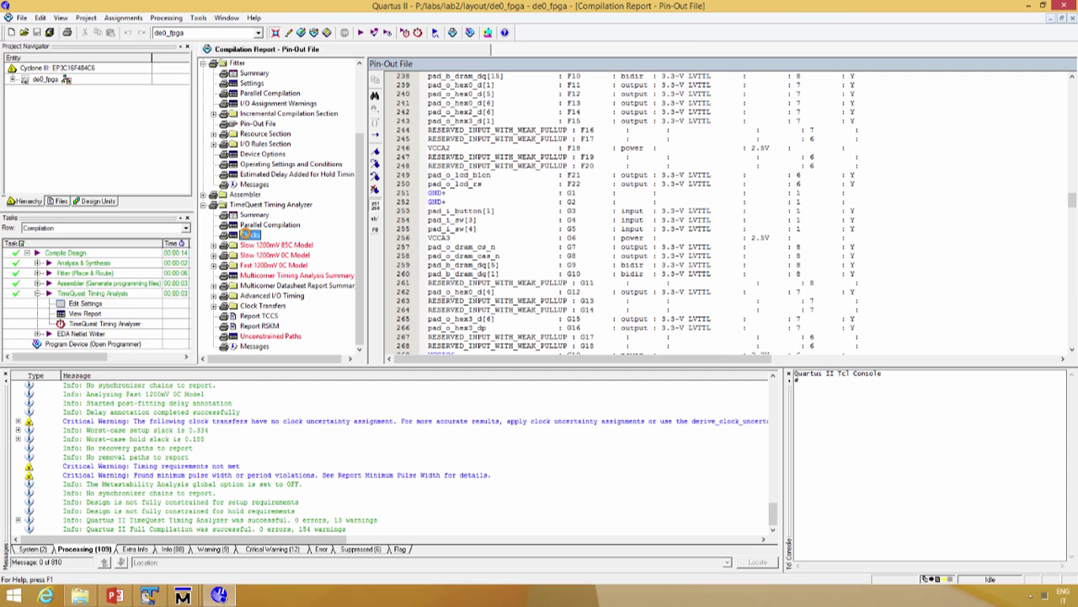
left_click(257, 234)
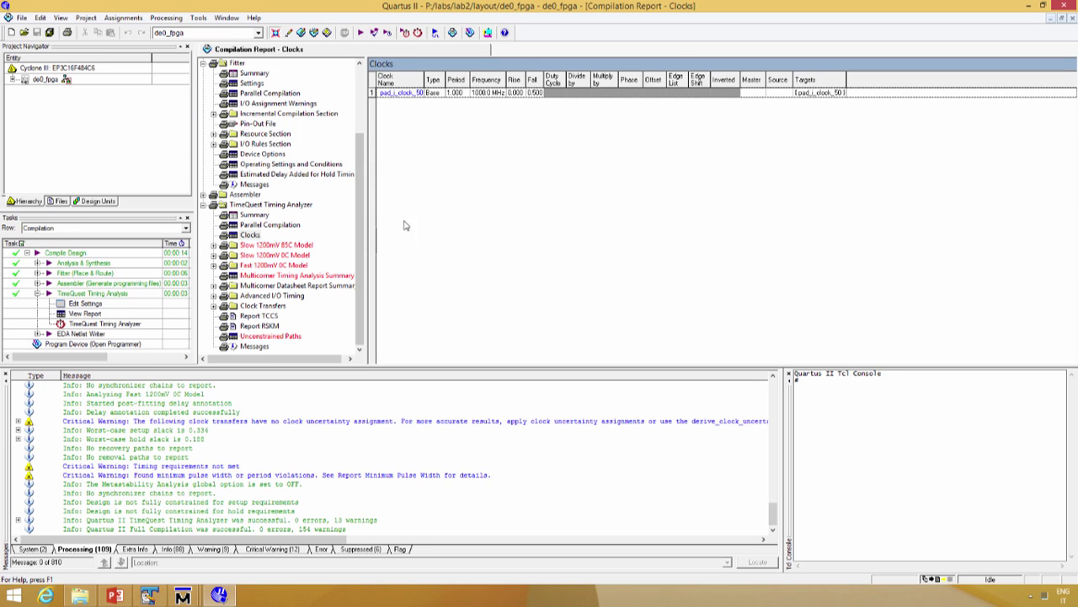
Step: Review the Slow 1200mV 85C and 0C model Fmax summaries for the 50 MHz clock
left_click(272, 244)
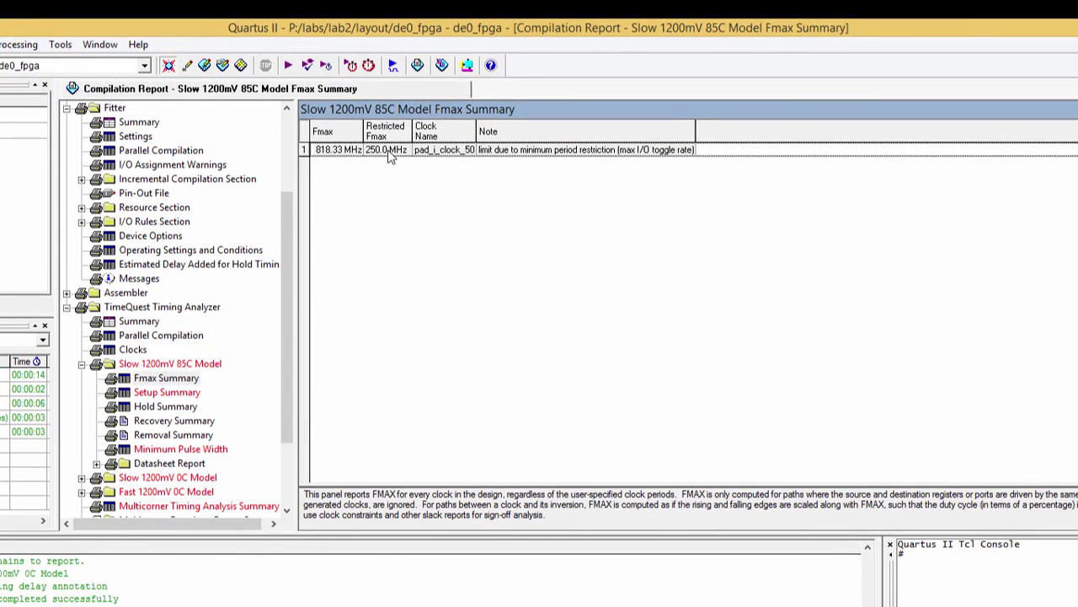
mouse_move(382, 155)
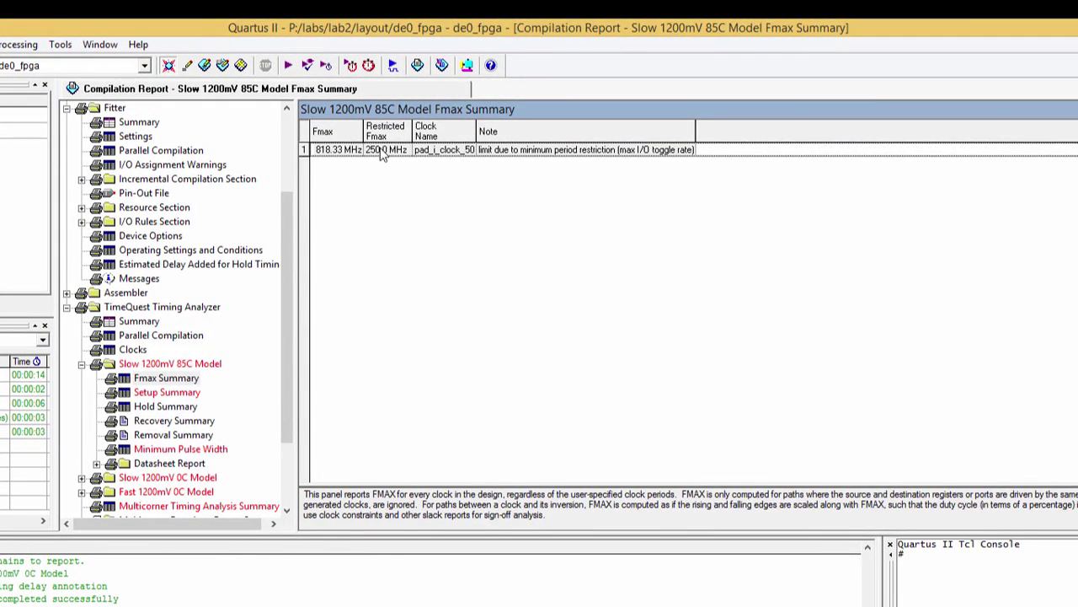
mouse_move(420, 221)
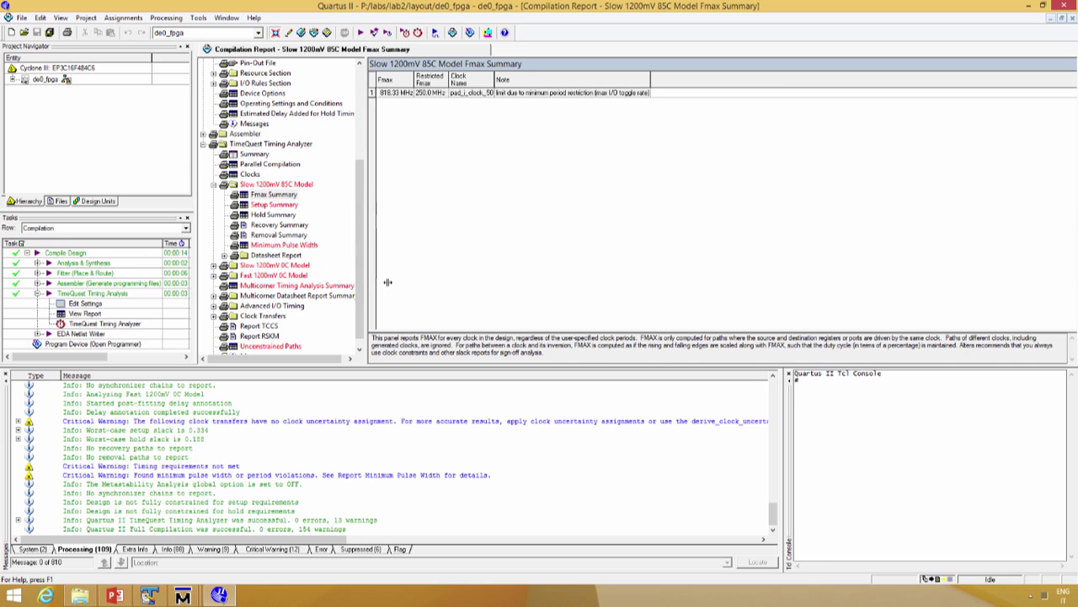
left_click(273, 195)
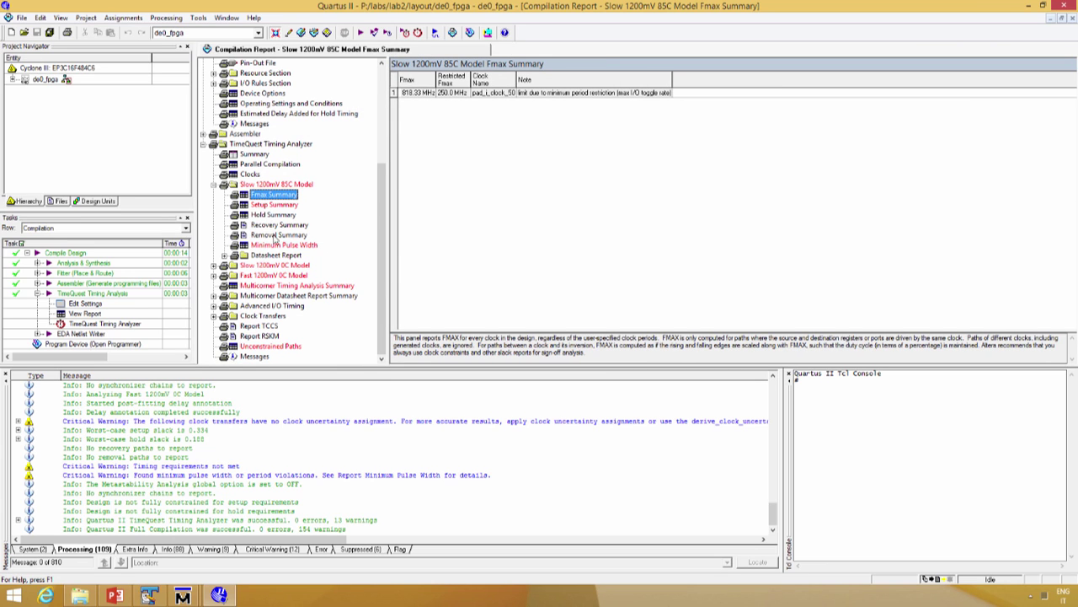
mouse_move(266, 224)
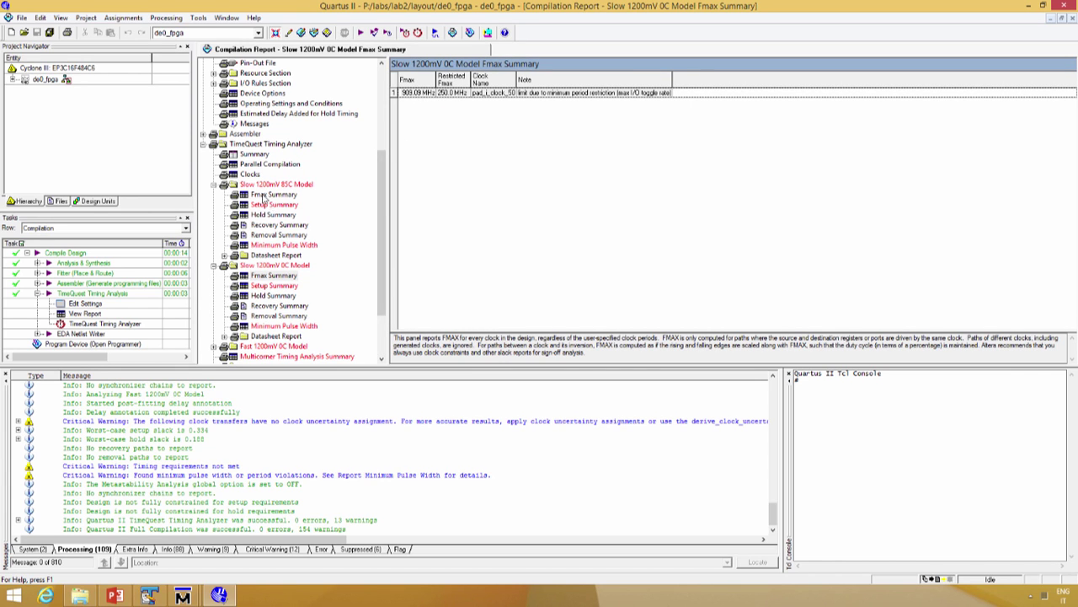
left_click(273, 194)
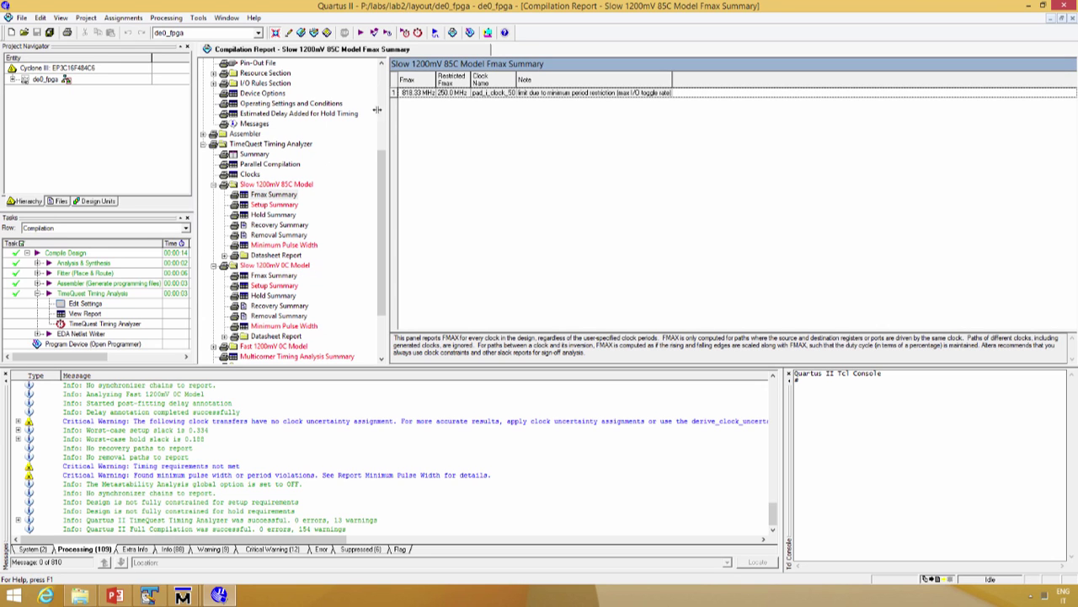